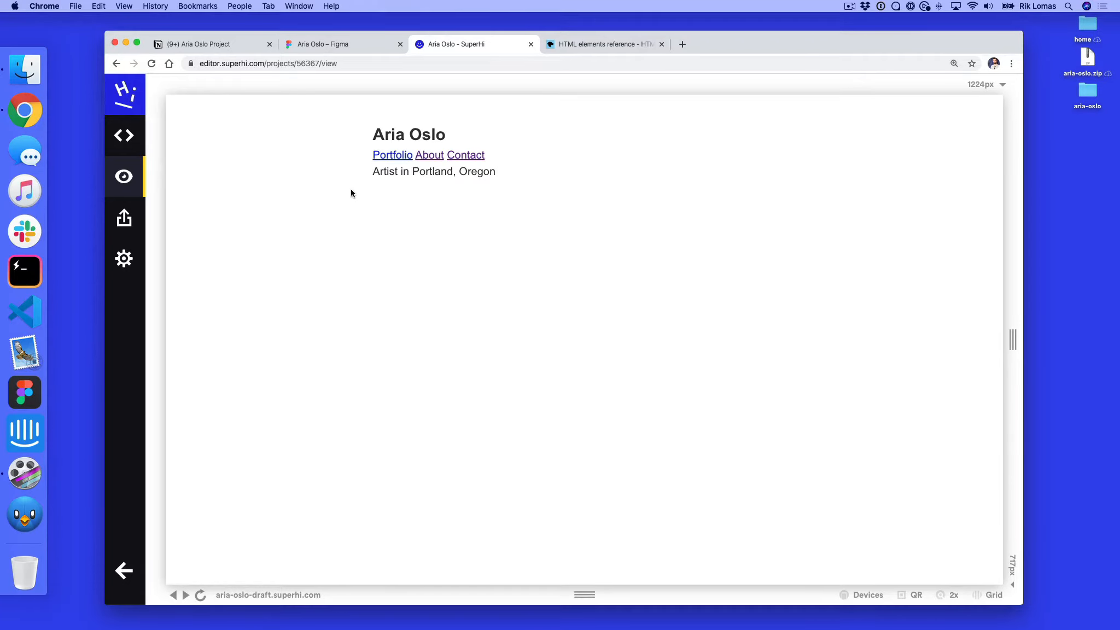
Step: Check the Figma design and live preview, then show the index.html code in the editor
click(322, 45)
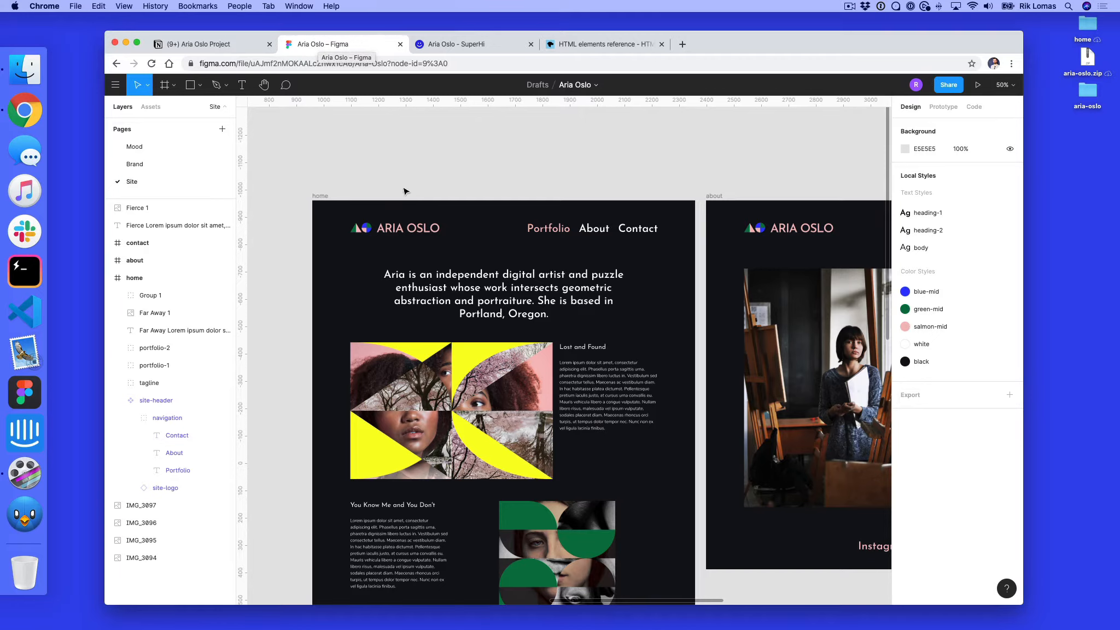
mouse_move(425, 158)
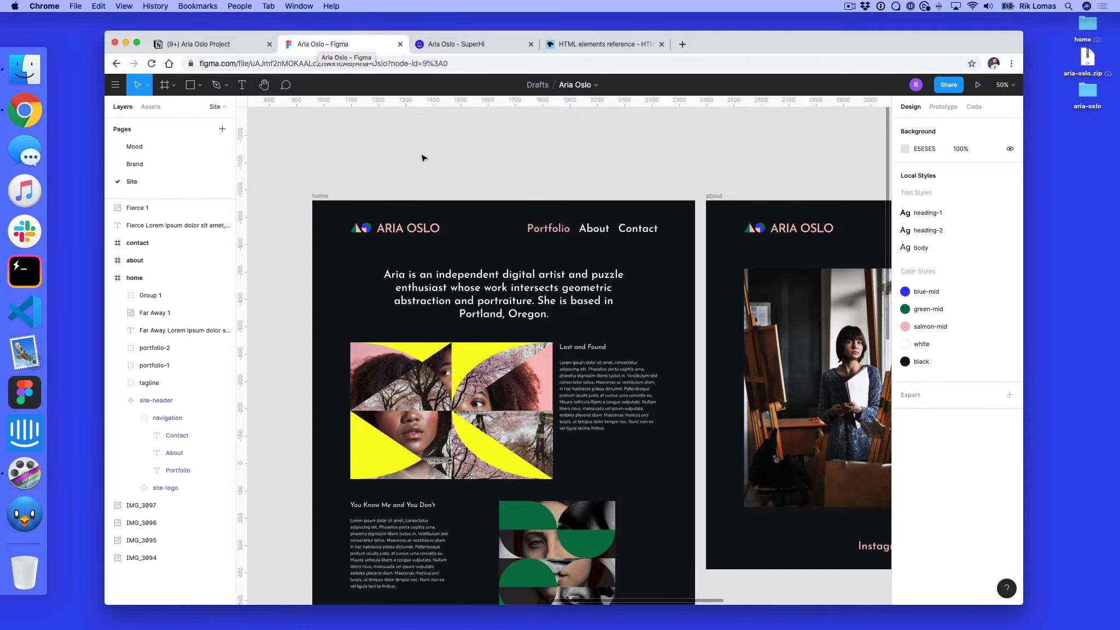
click(455, 45)
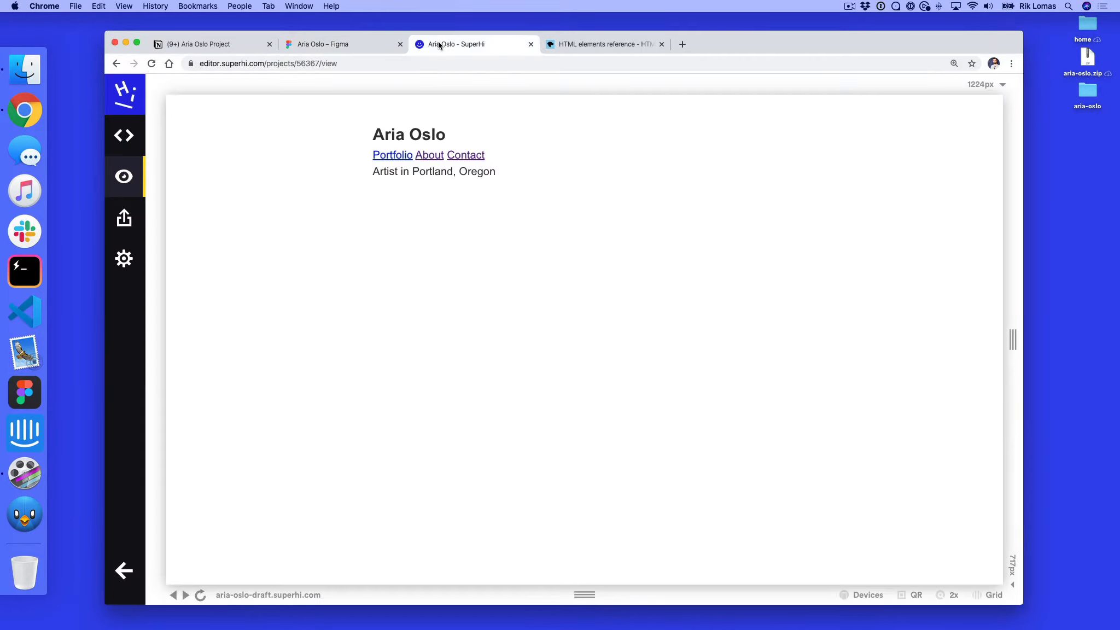
click(124, 135)
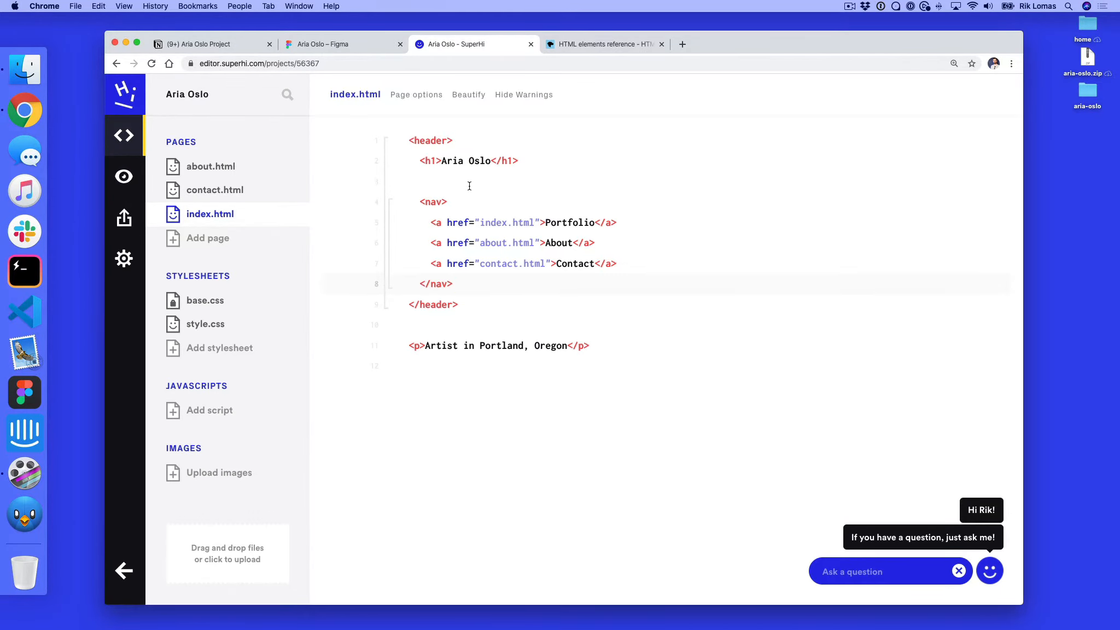
mouse_move(234, 328)
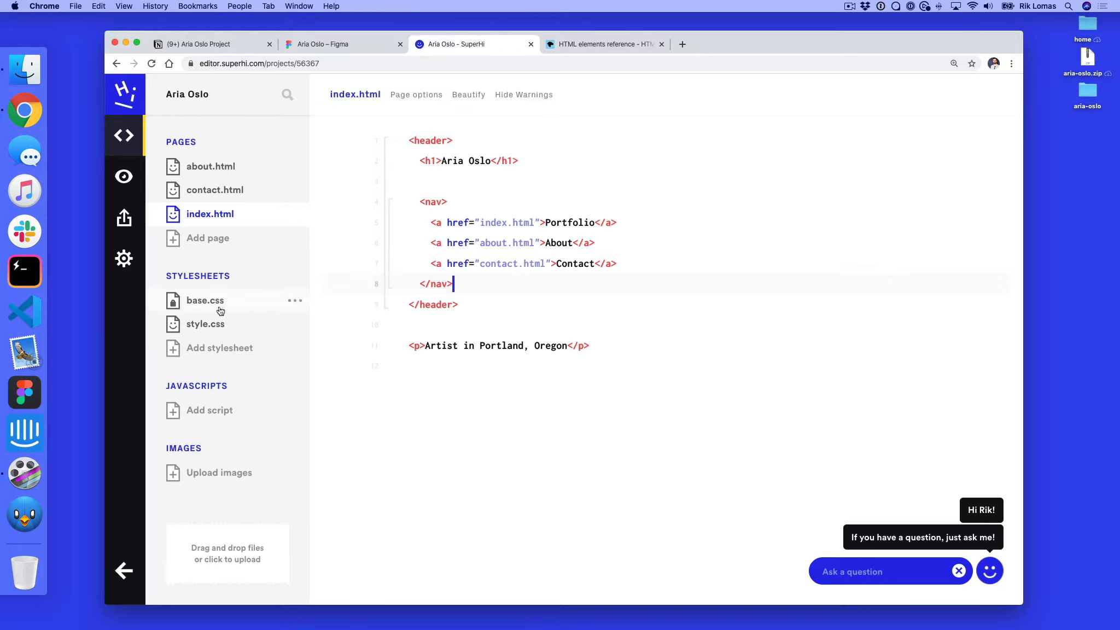
mouse_move(225, 306)
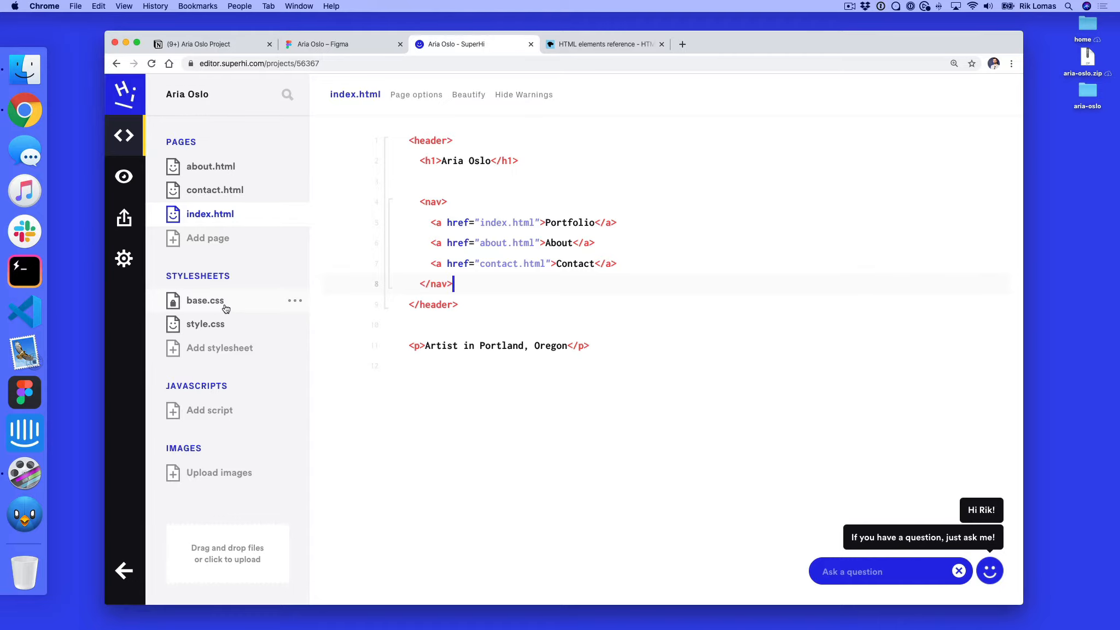
mouse_move(242, 310)
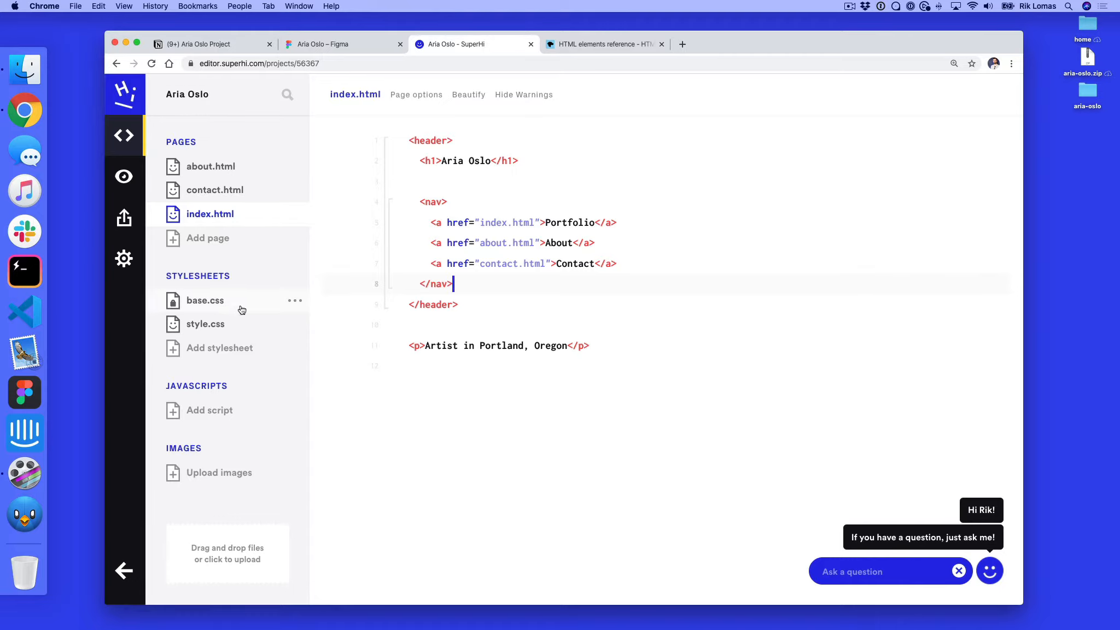
mouse_move(241, 308)
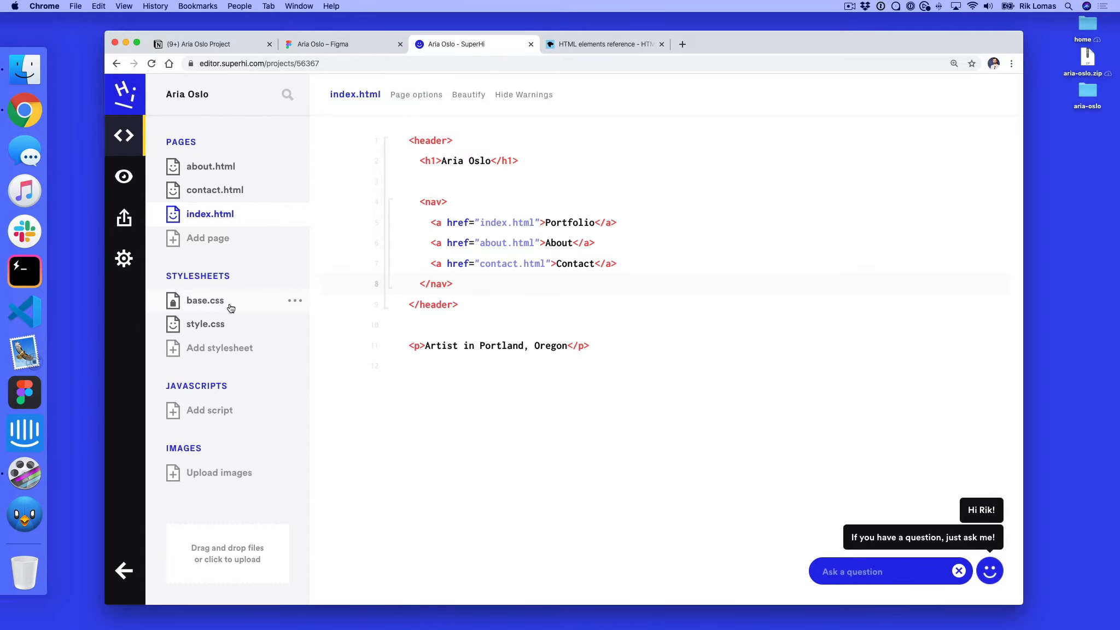
Step: View the locked base.css reset defaults and check the unstyled page preview
click(206, 300)
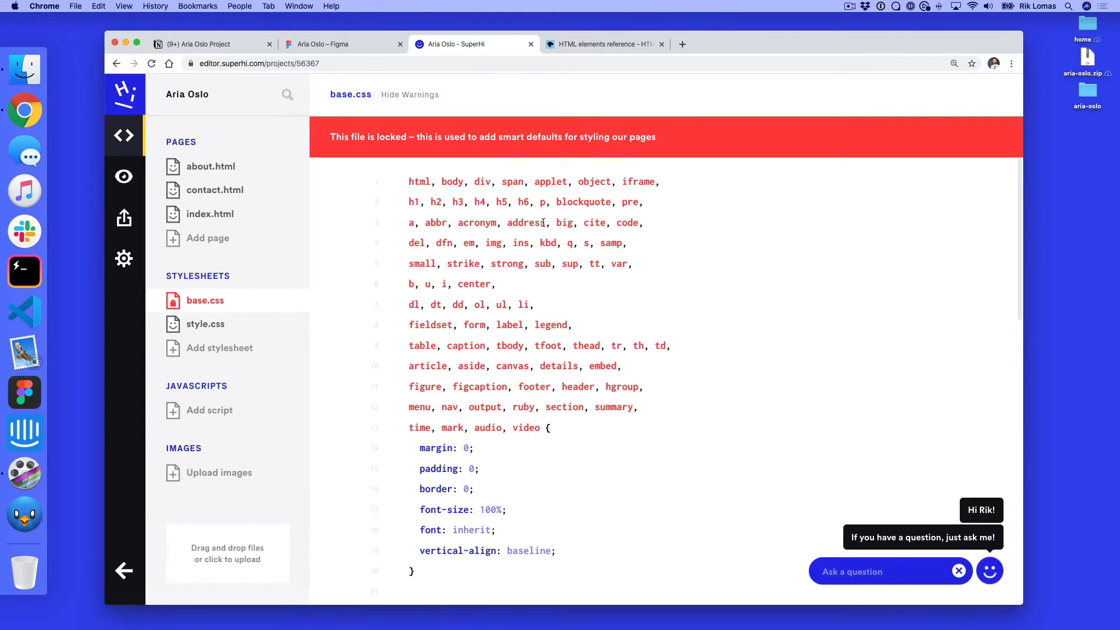
scroll(down, 3)
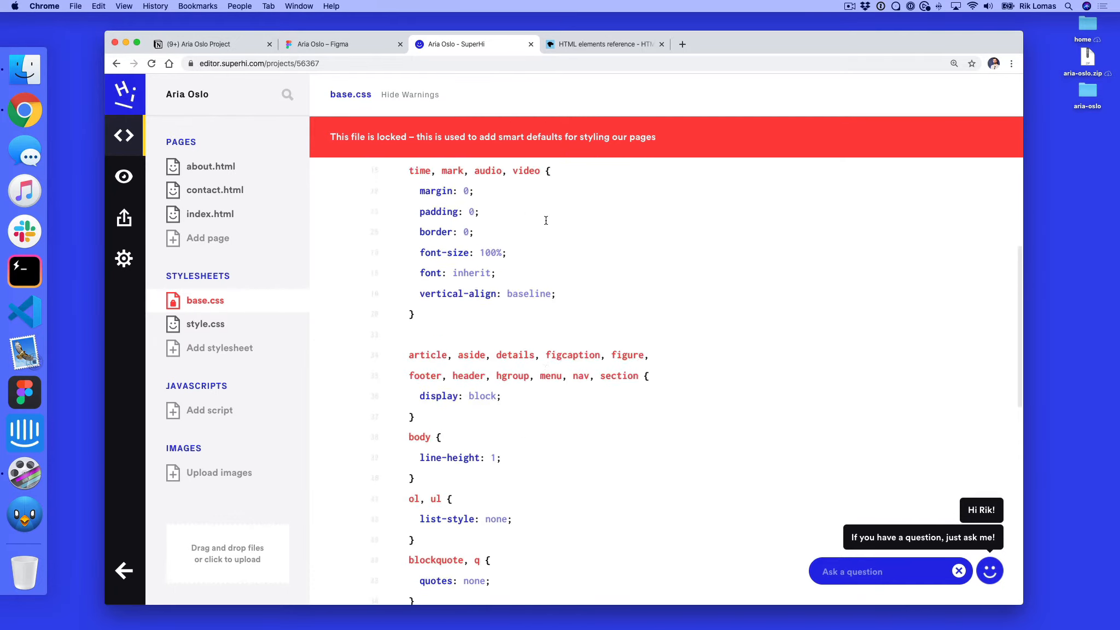
click(124, 176)
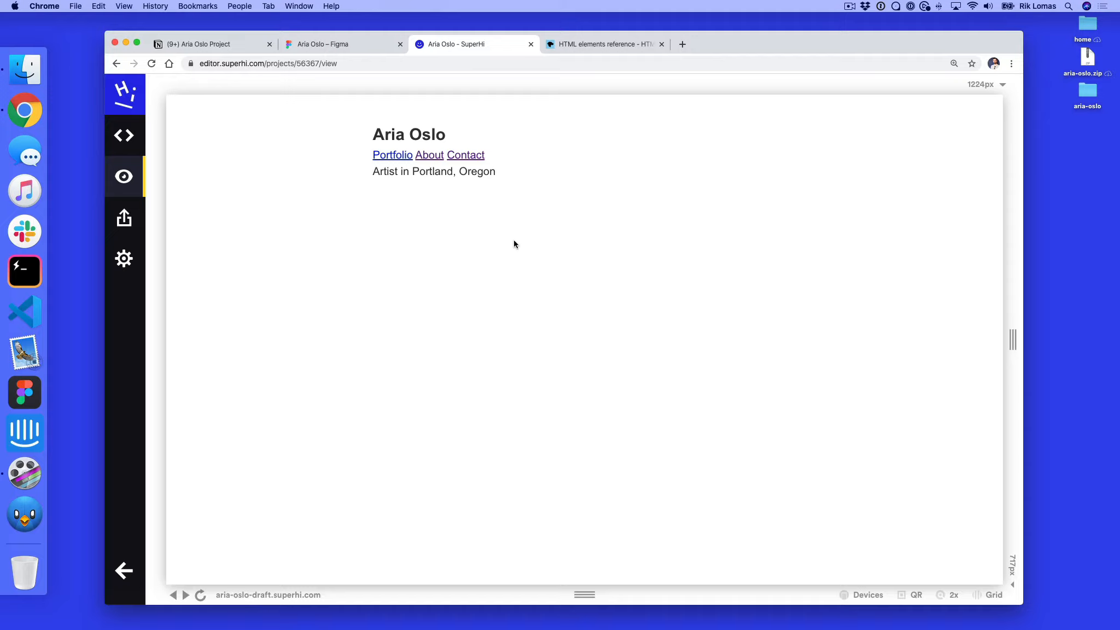
mouse_move(512, 245)
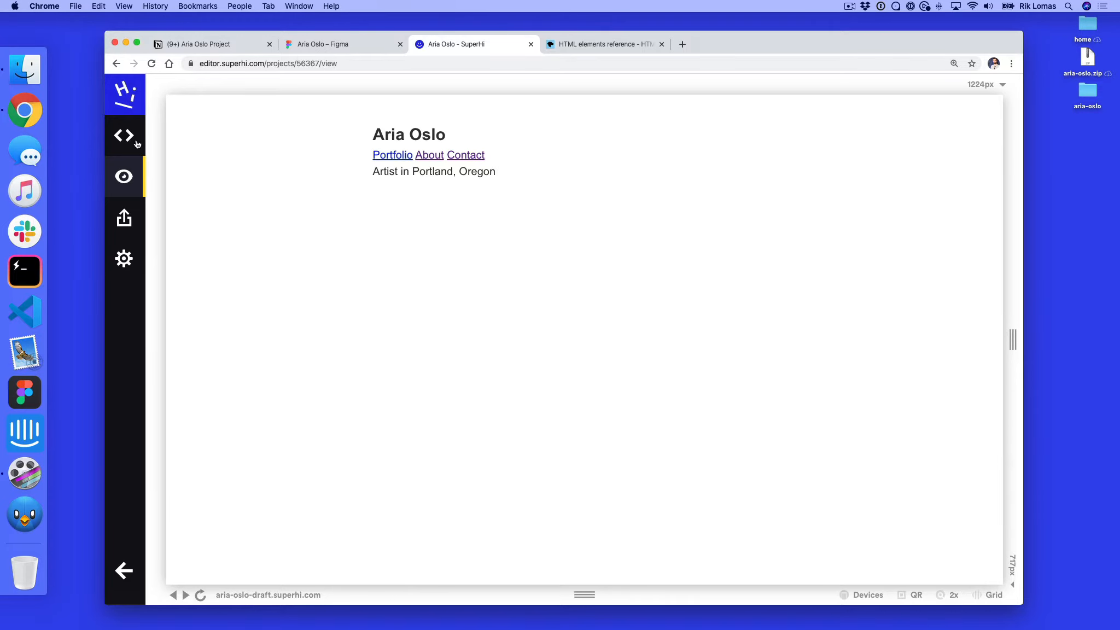
click(124, 135)
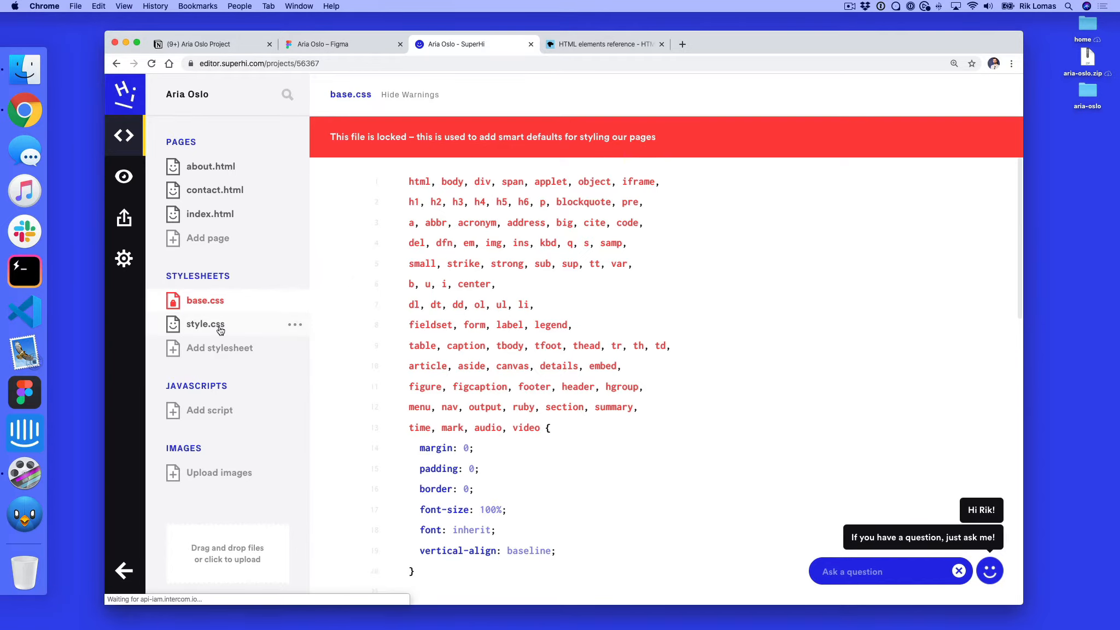
Step: Show style.css with its body and h1 rules
click(206, 324)
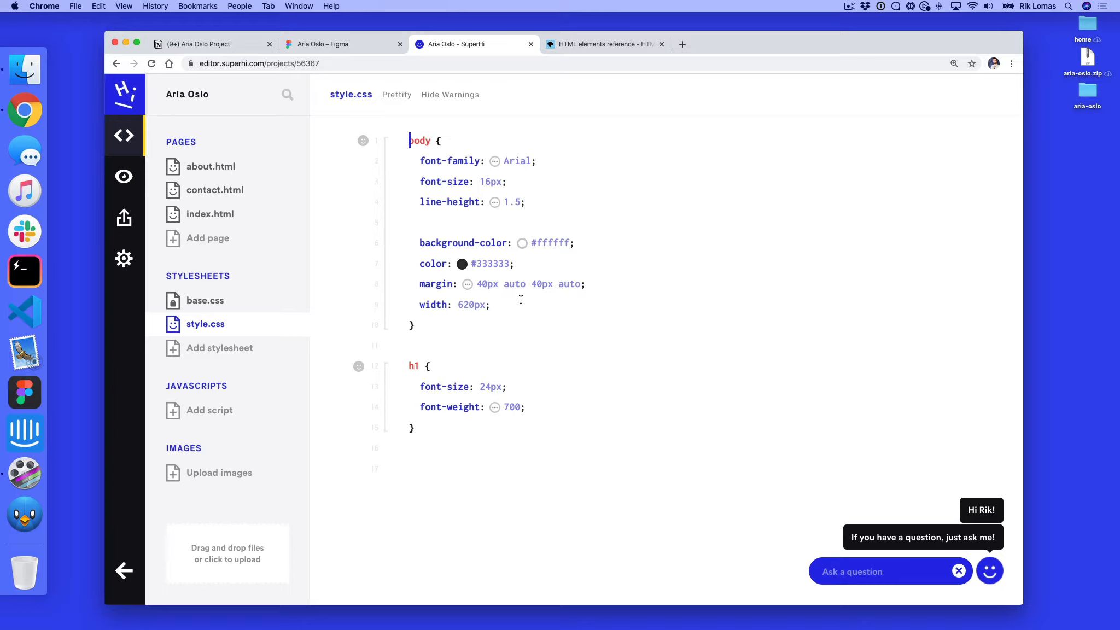
mouse_move(560, 297)
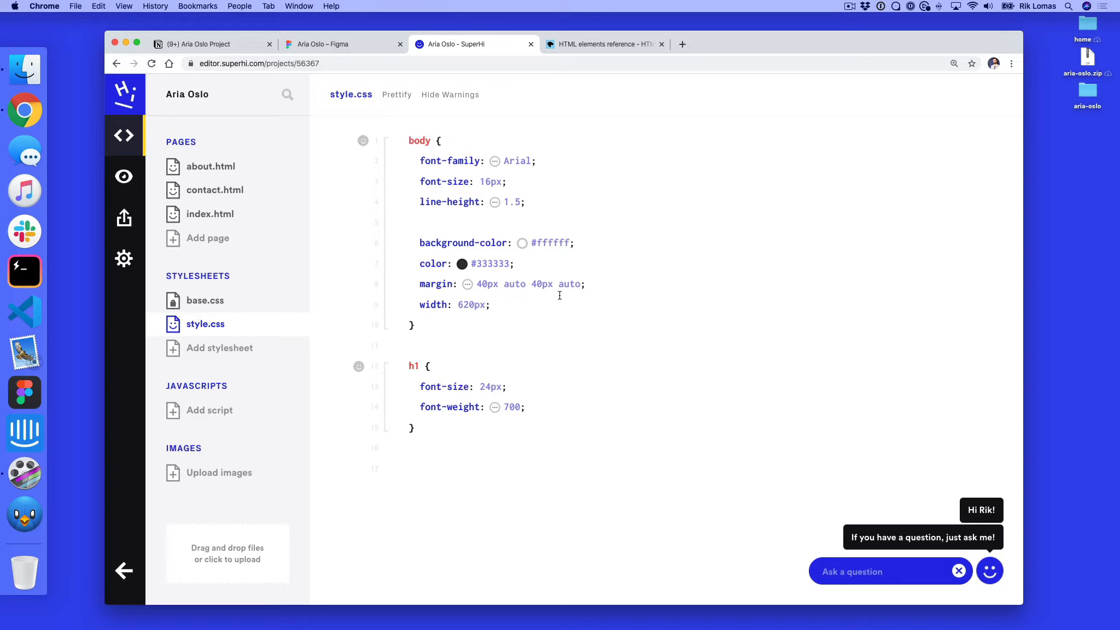
mouse_move(555, 296)
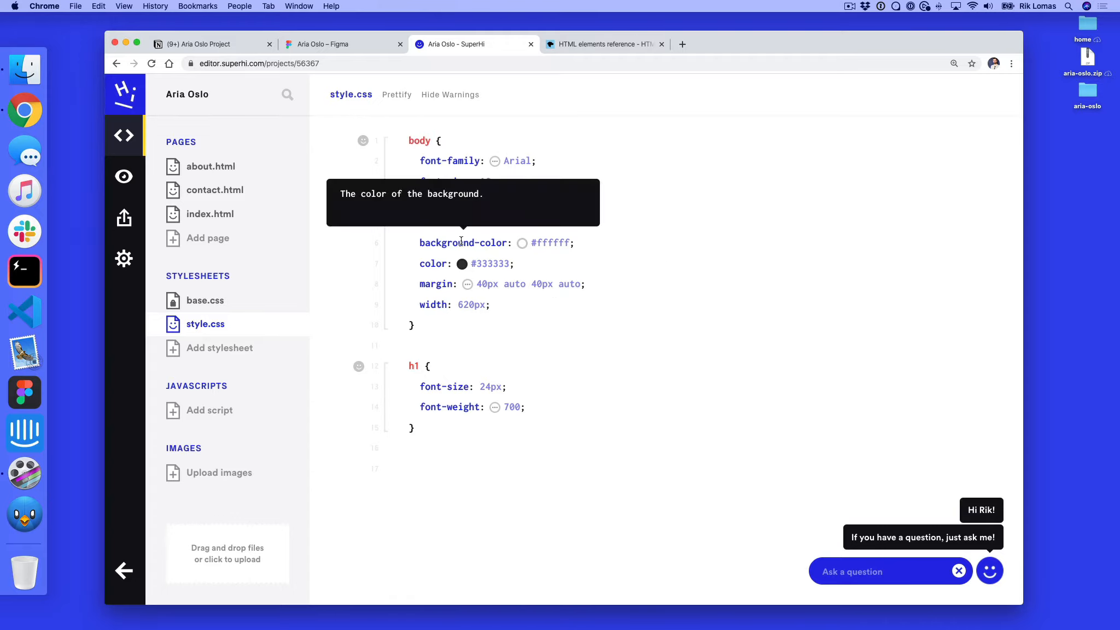
mouse_move(557, 243)
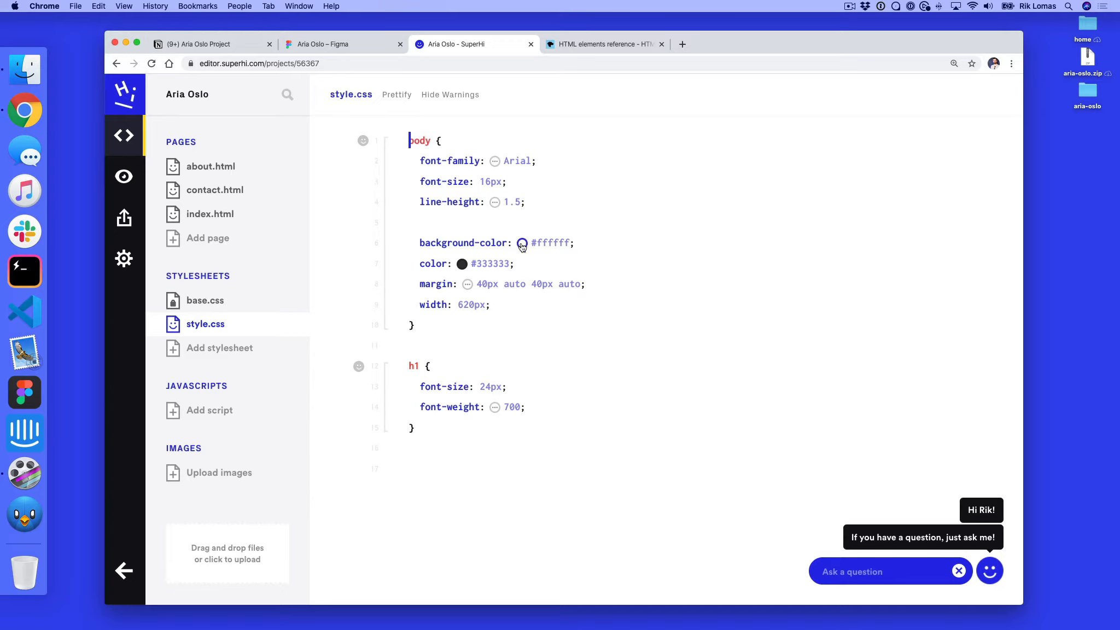
Step: Set the body background colour to black via the colour swatch, previewing teal then black
click(523, 242)
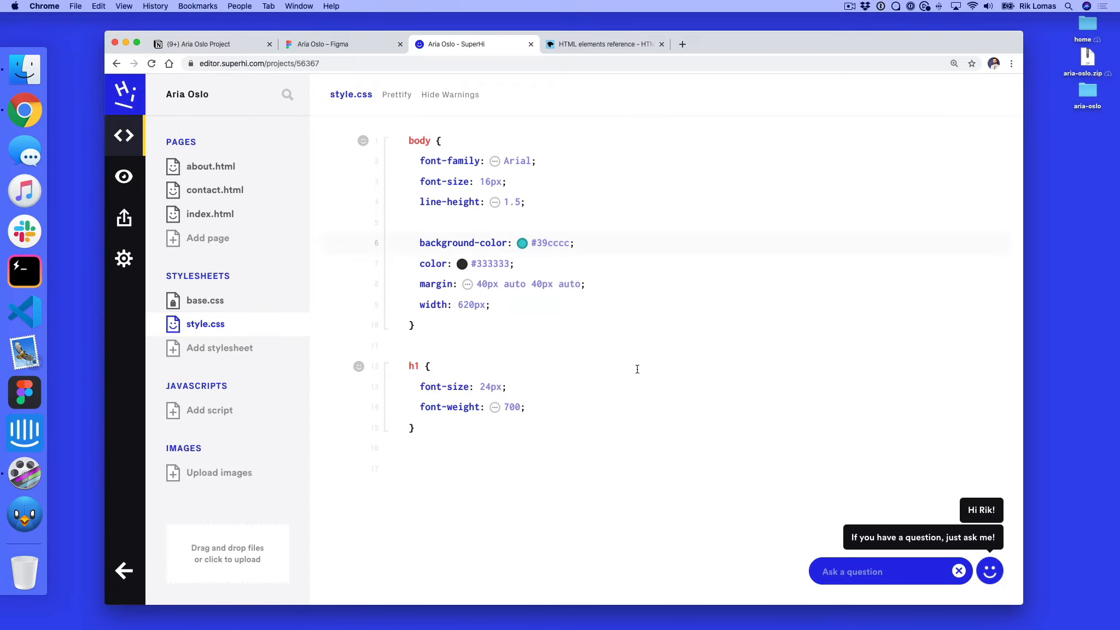
click(124, 176)
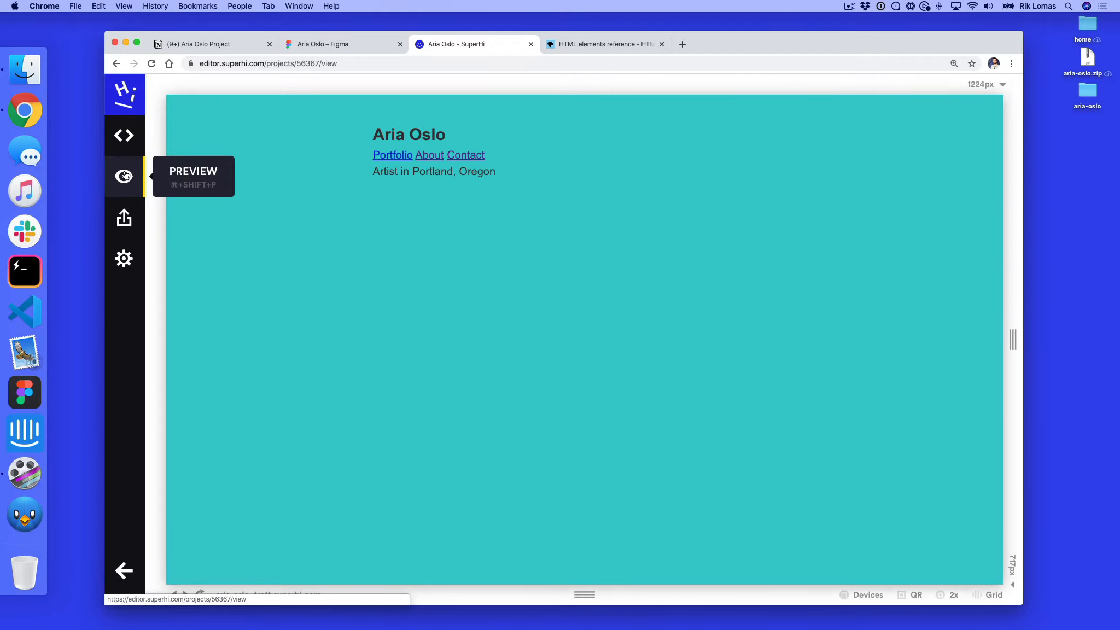
click(125, 136)
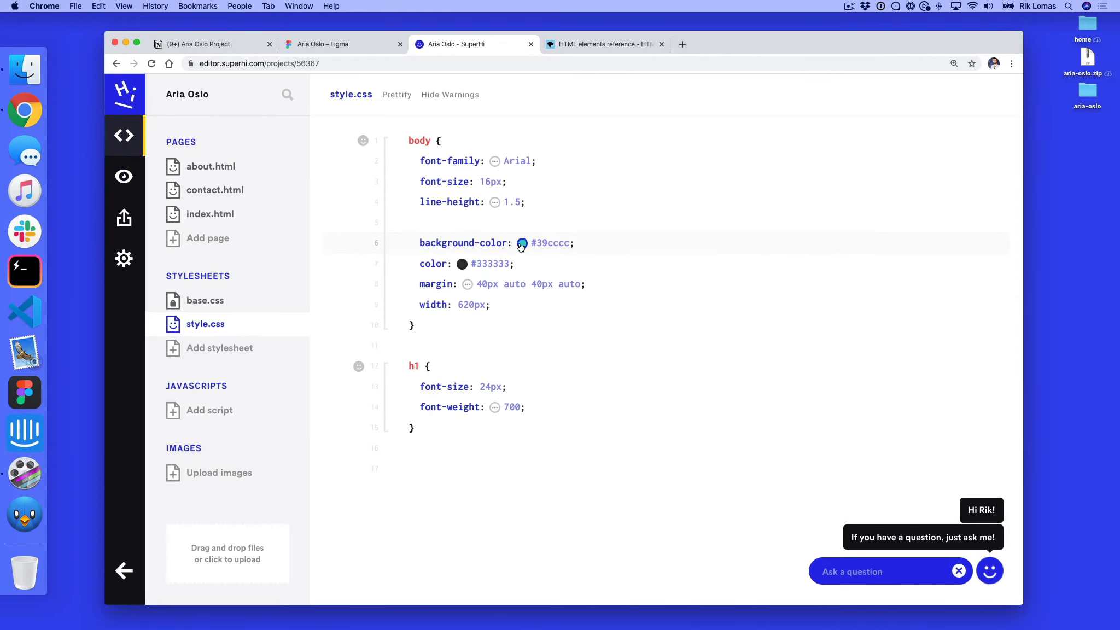
click(522, 243)
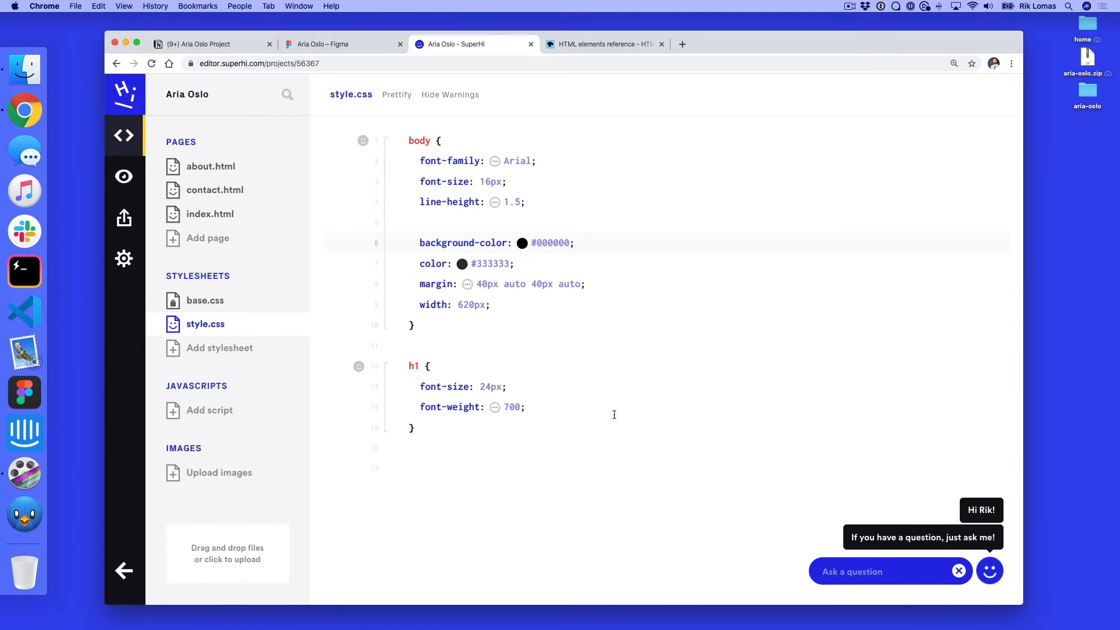
click(124, 176)
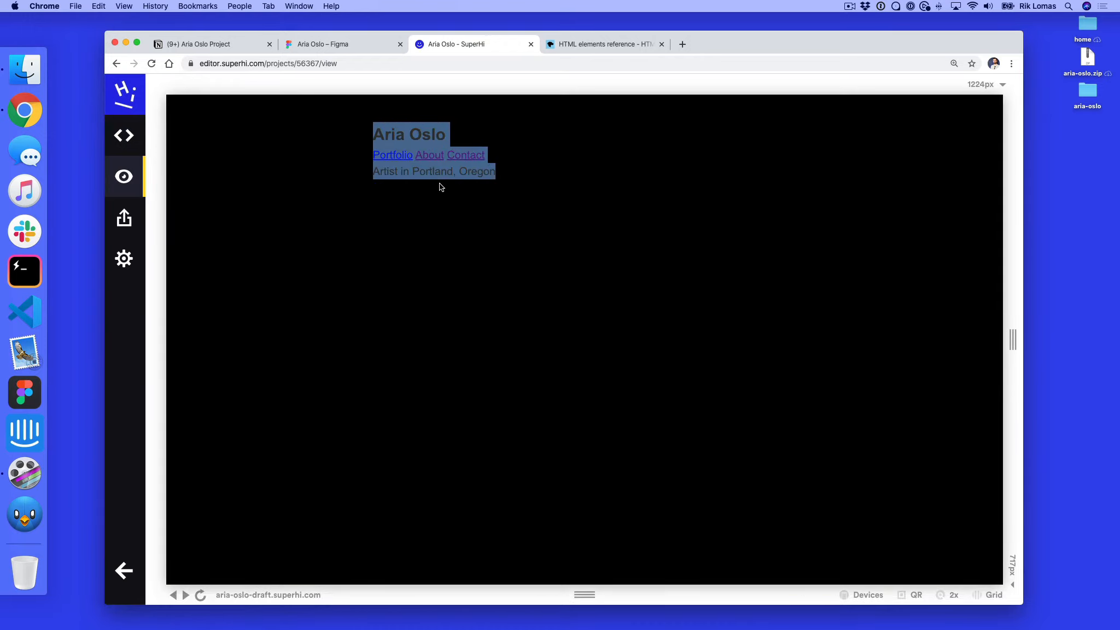
click(124, 136)
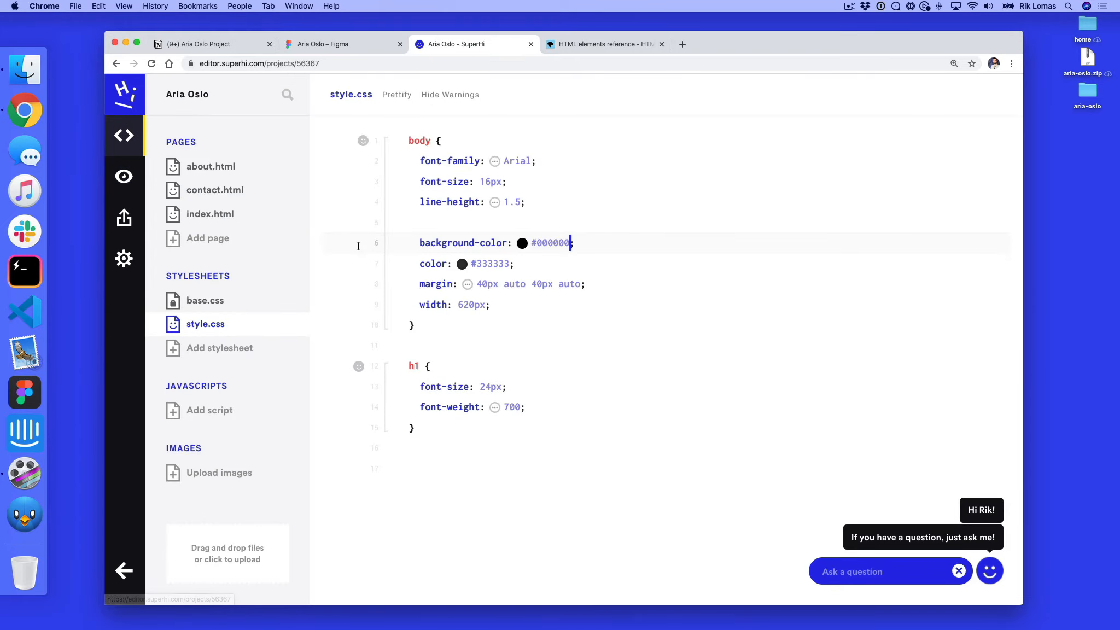
Step: Set the body text colour to white, preview it, then switch to the Aria Oslo Figma file
click(462, 263)
text(ffffff)
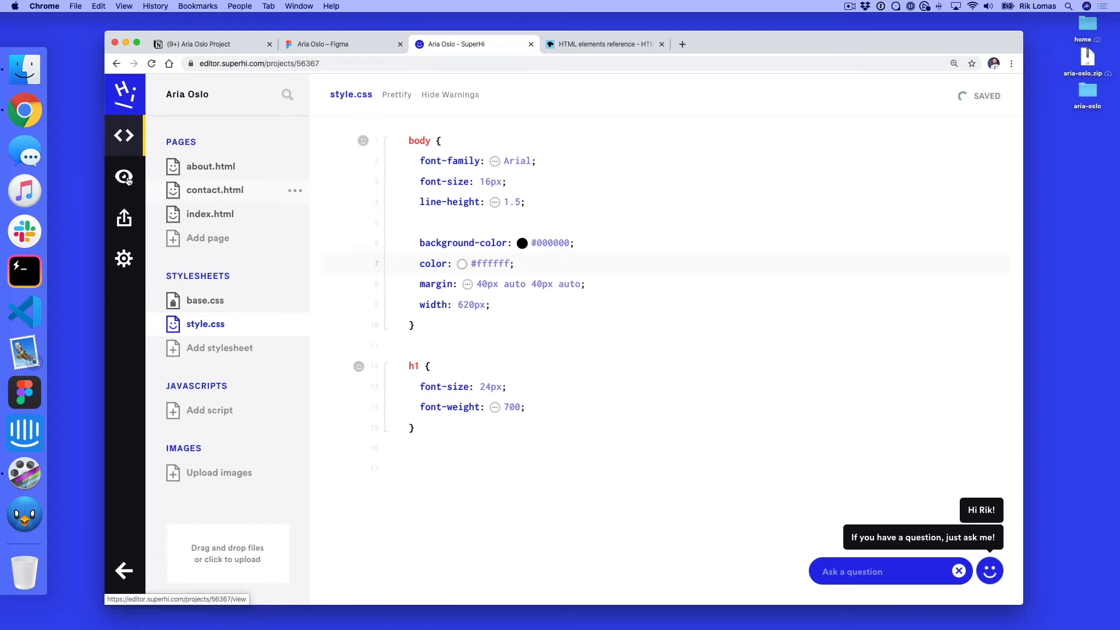
click(124, 176)
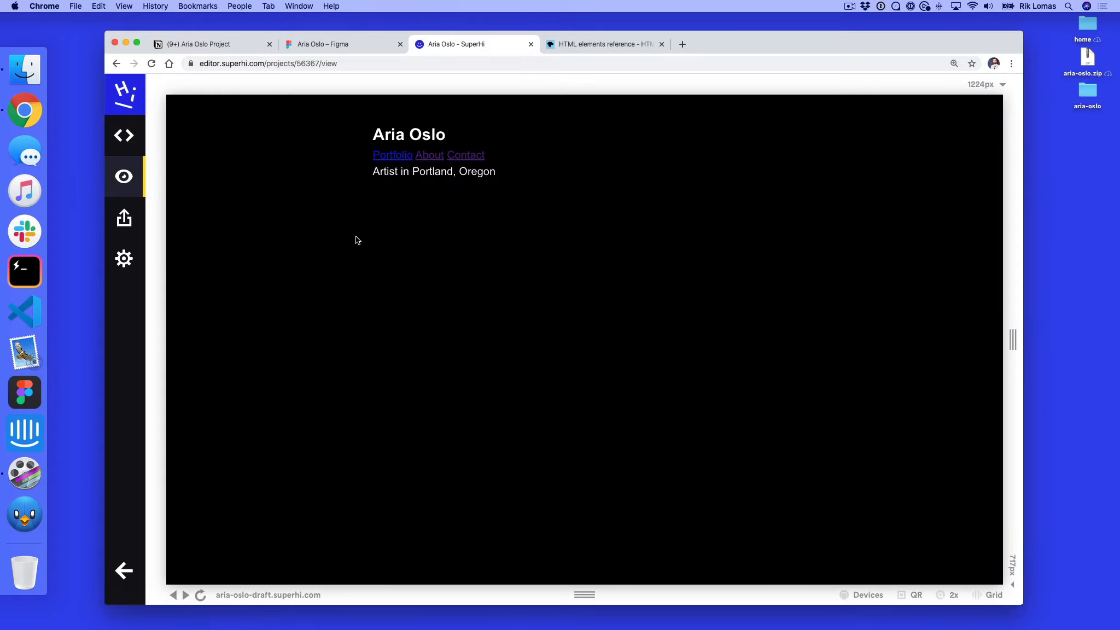
click(124, 136)
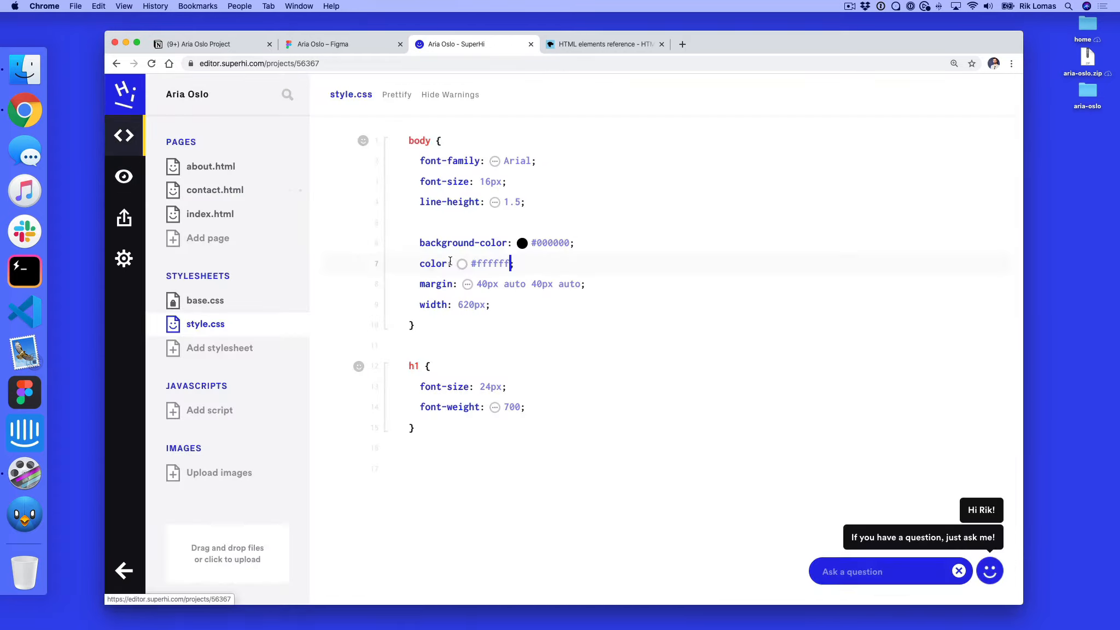
click(522, 243)
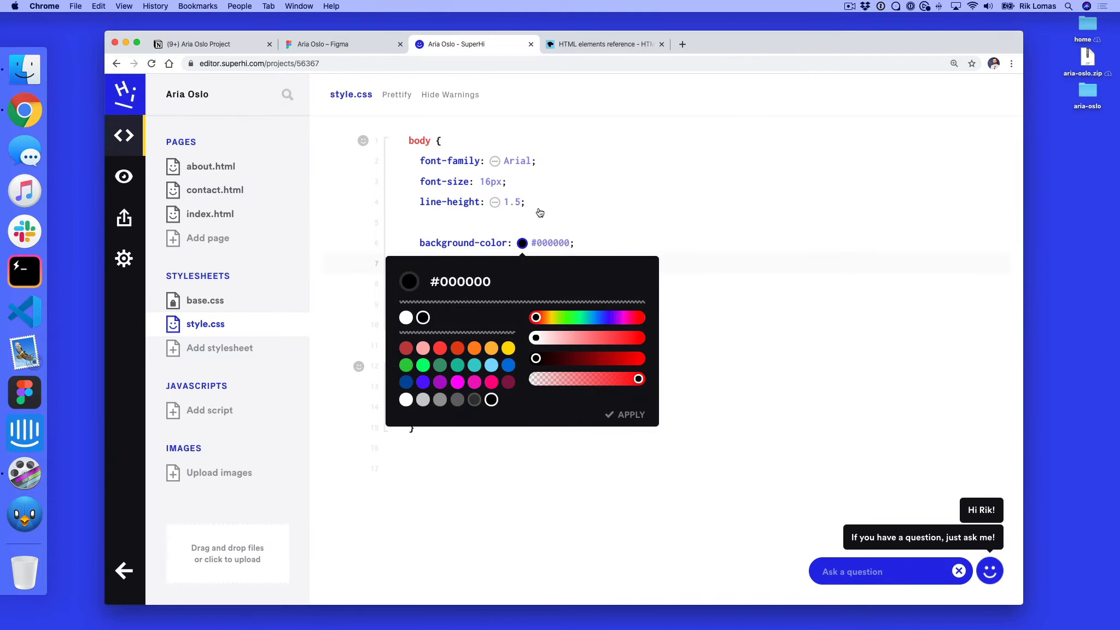
mouse_move(553, 219)
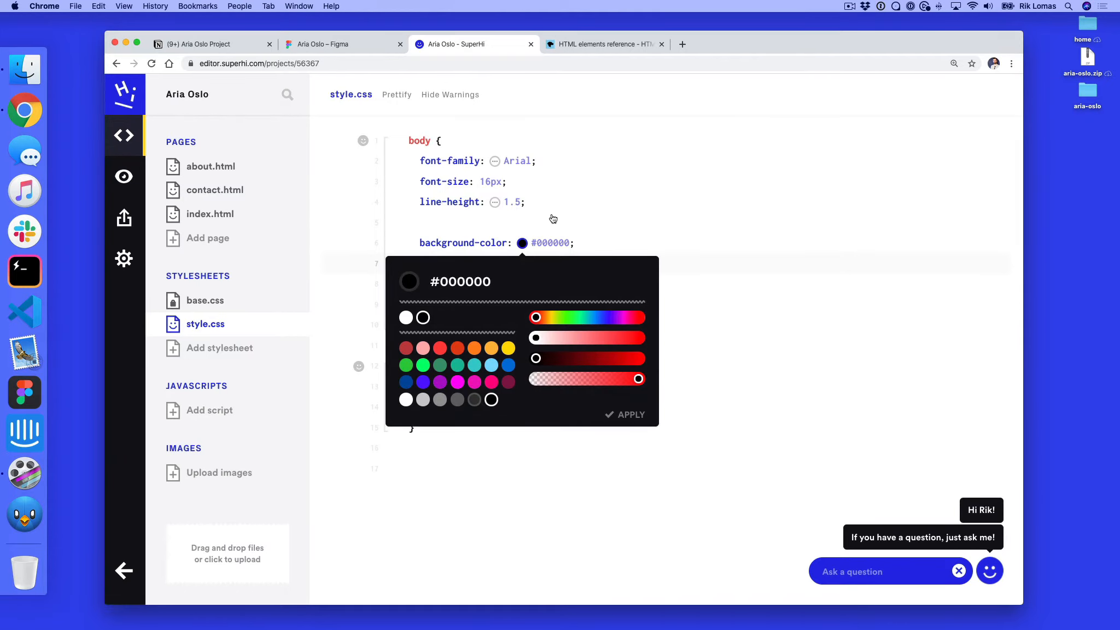
click(333, 44)
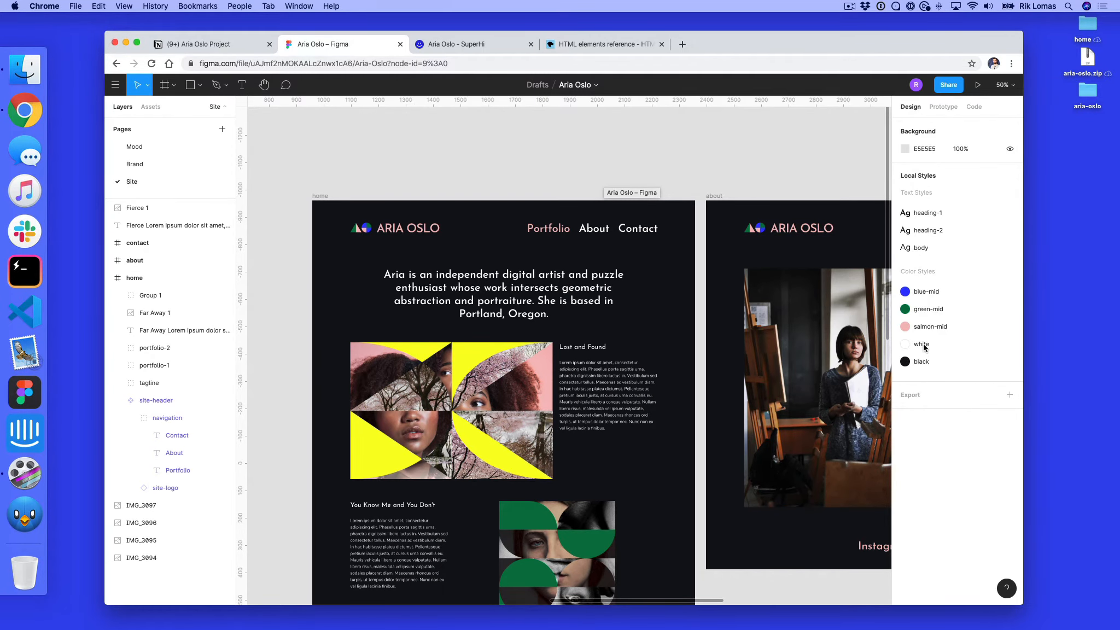
Step: Reveal Figma's black colour style as hex 111118 and return to the stylesheet
right_click(921, 362)
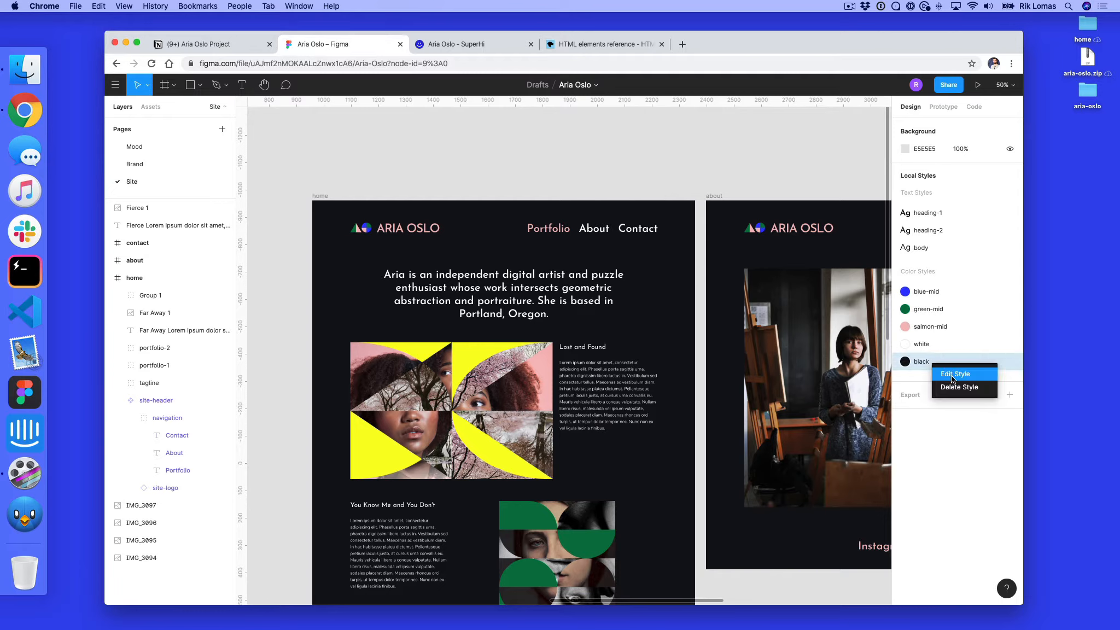
click(955, 374)
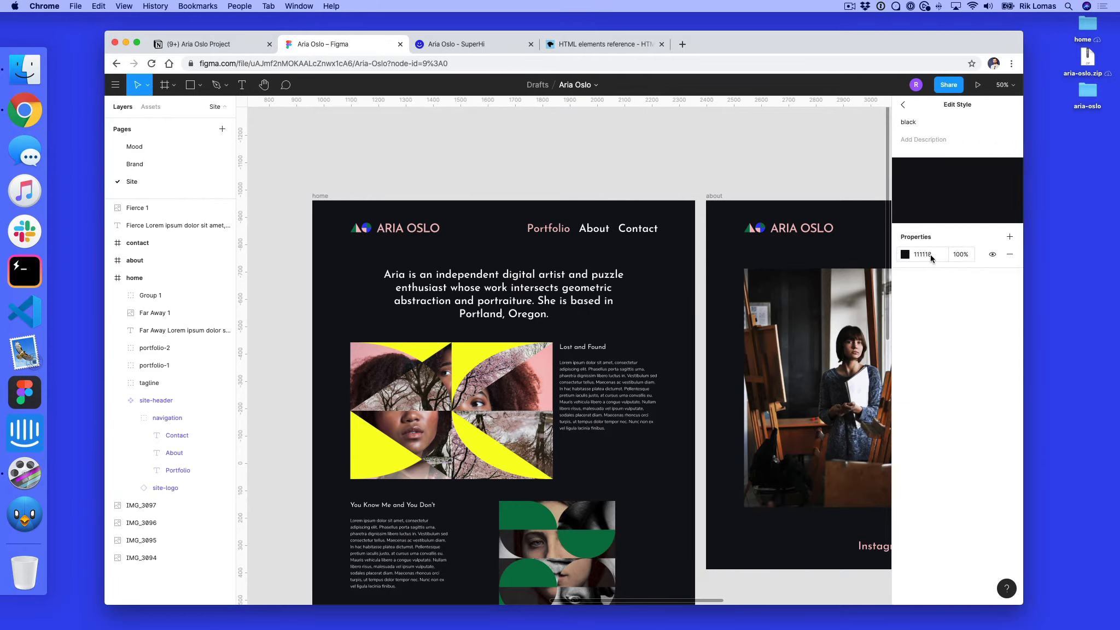
click(923, 254)
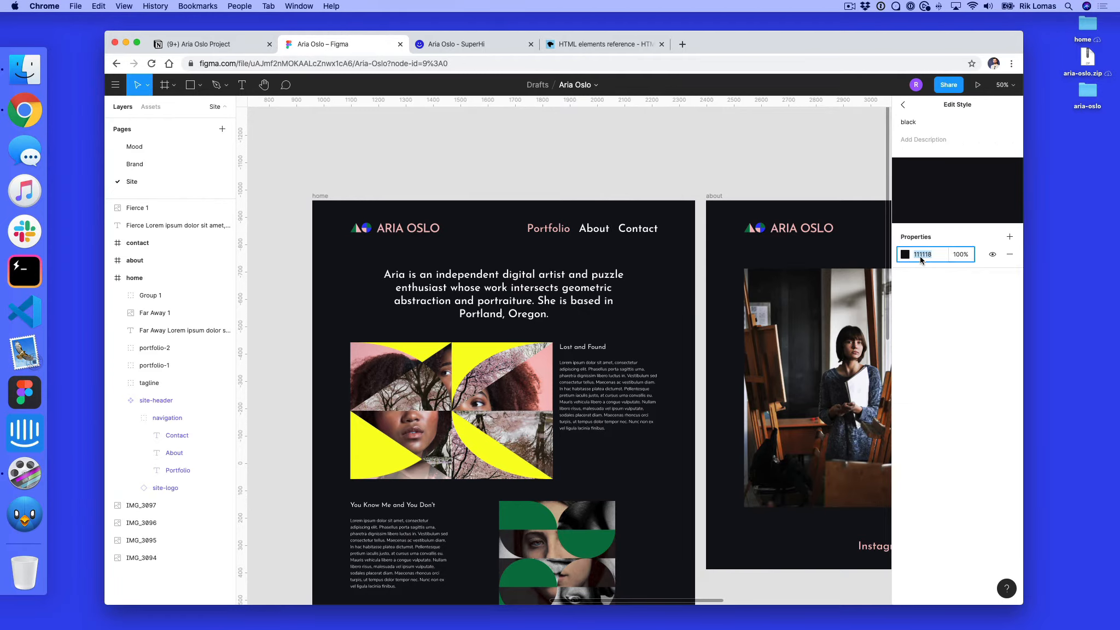
click(905, 254)
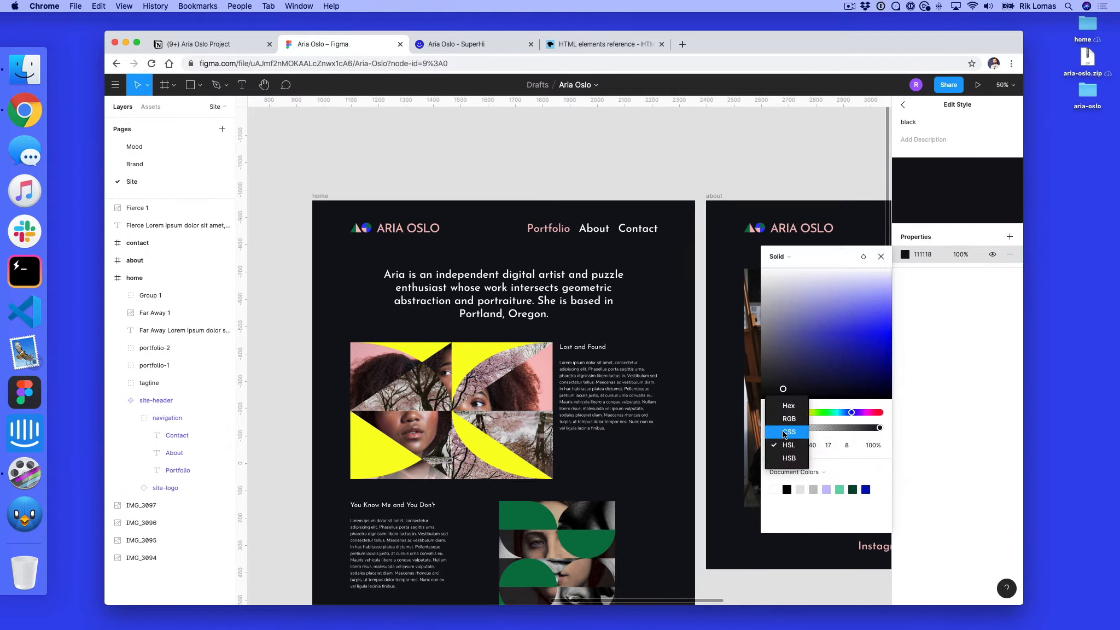
click(789, 431)
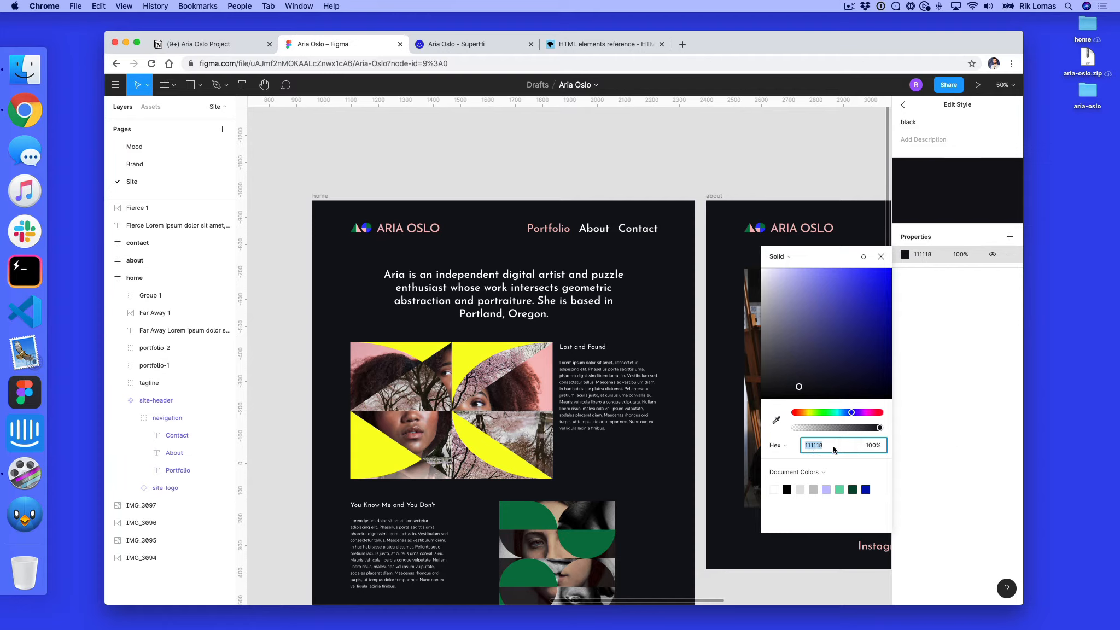
mouse_move(838, 460)
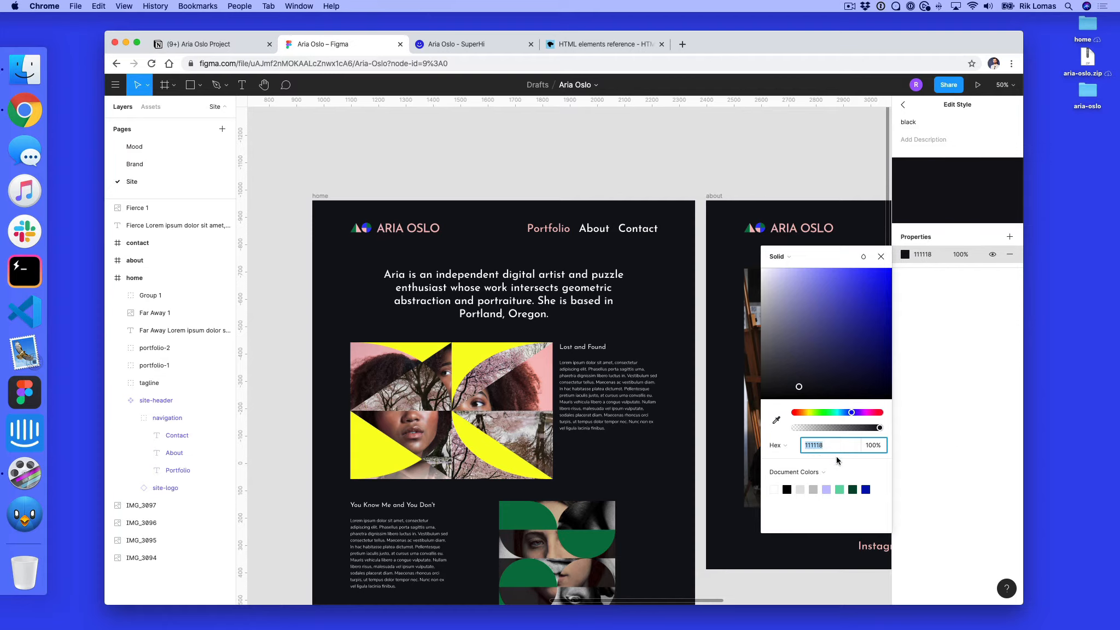
click(455, 45)
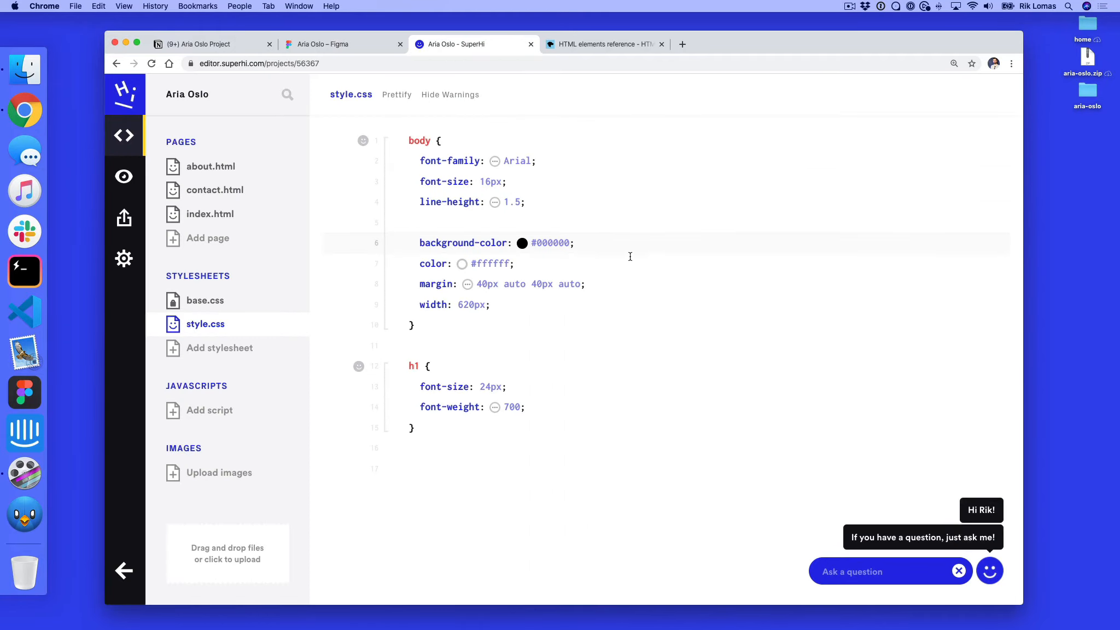
Step: Replace the body background #000000 with #111118, checking Figma's white style FFFFFF
double_click(551, 243)
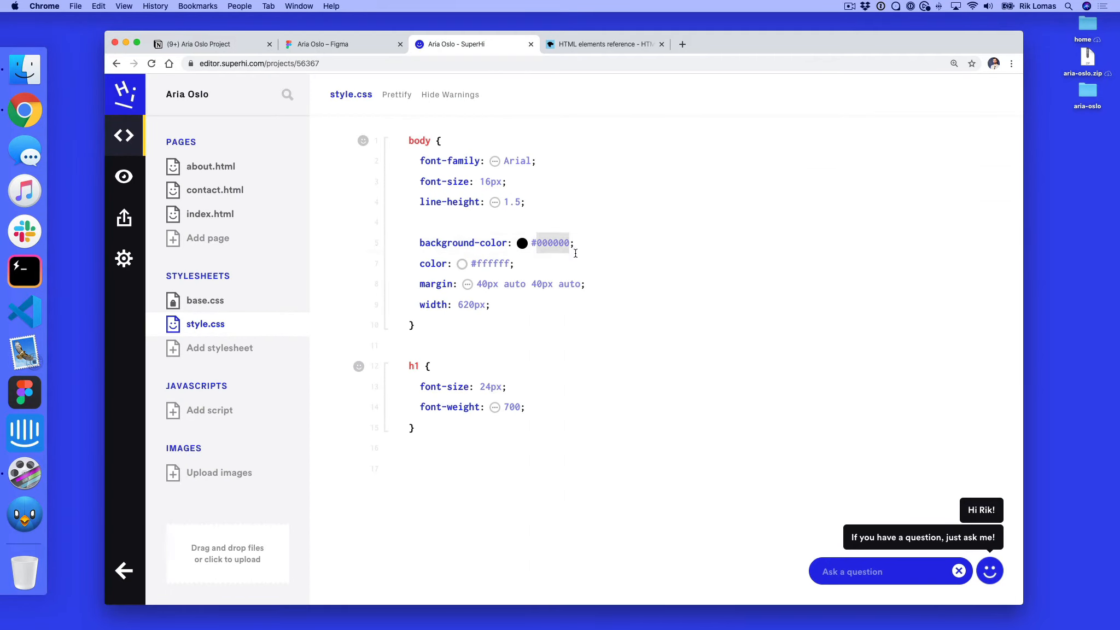
mouse_move(605, 249)
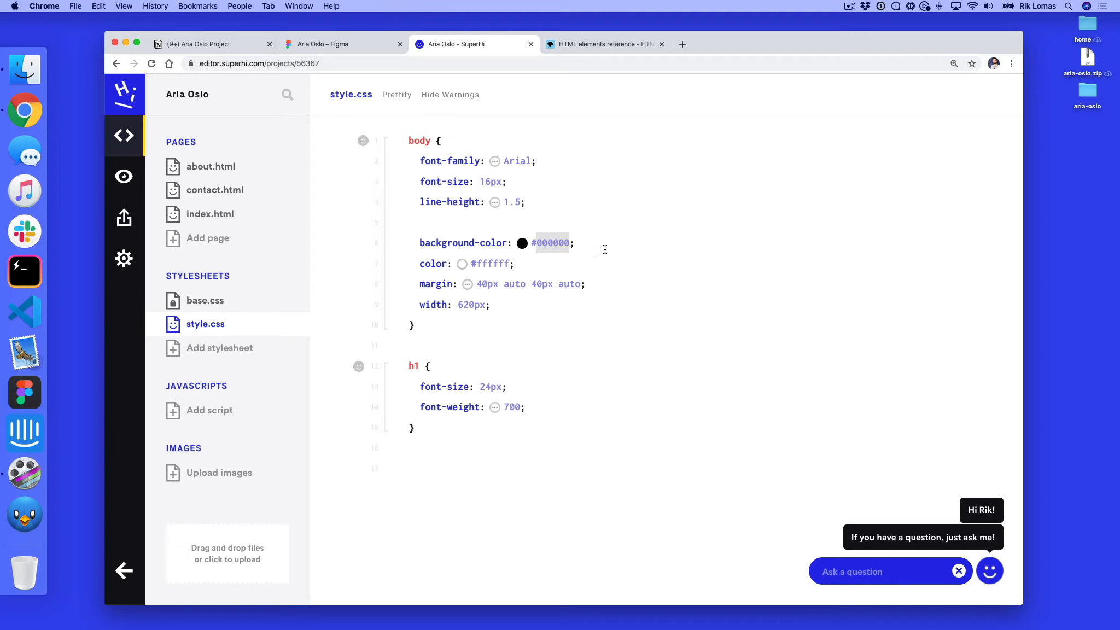
text(111118)
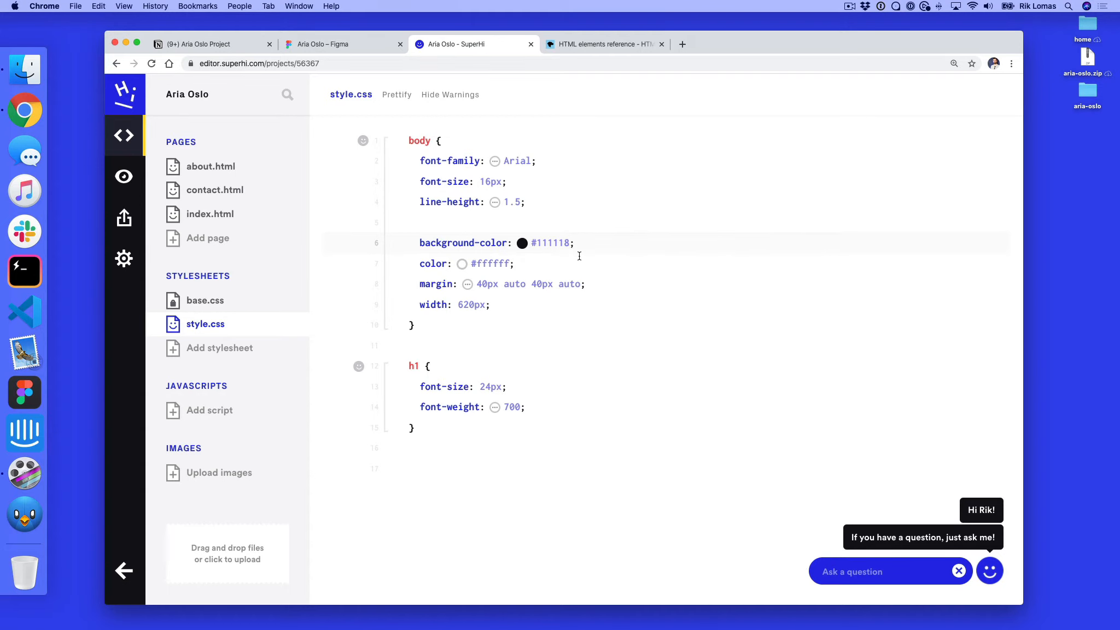
mouse_move(364, 51)
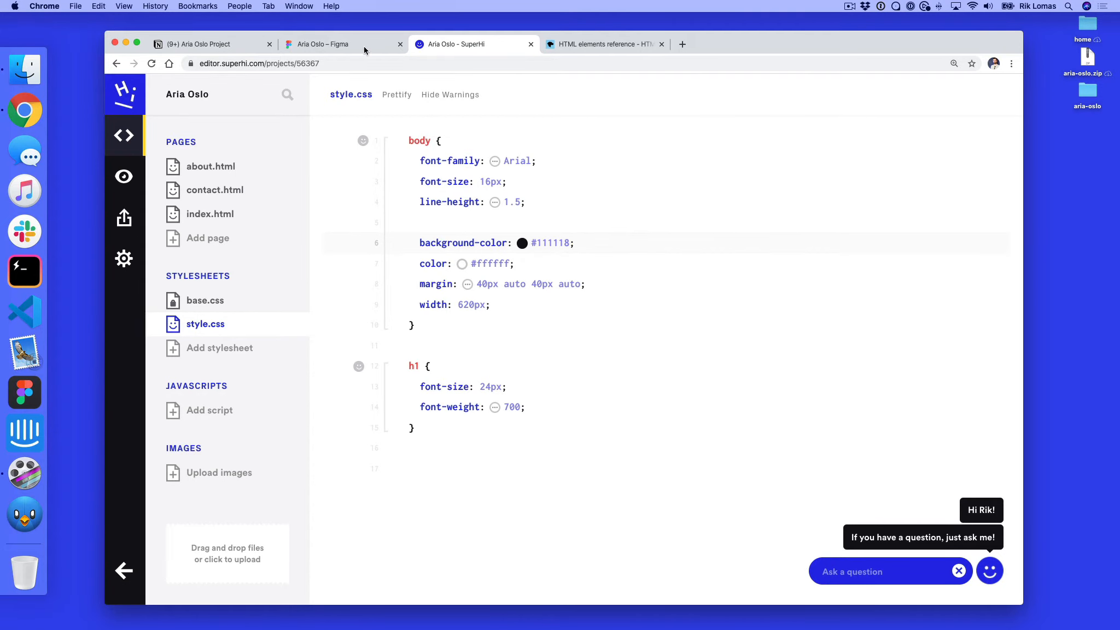
click(324, 44)
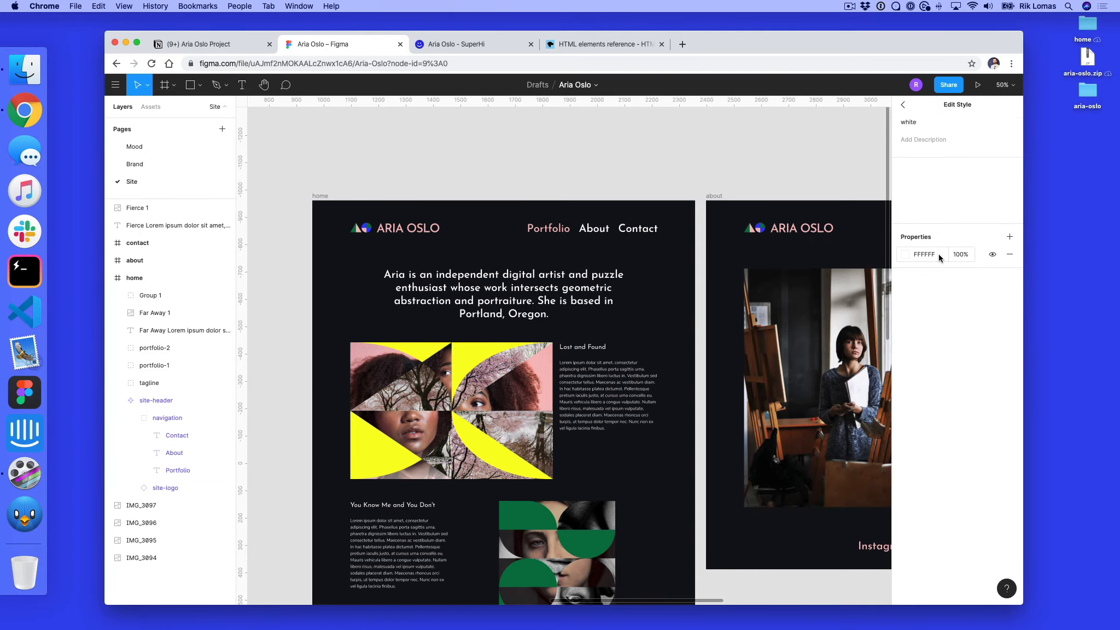
click(455, 44)
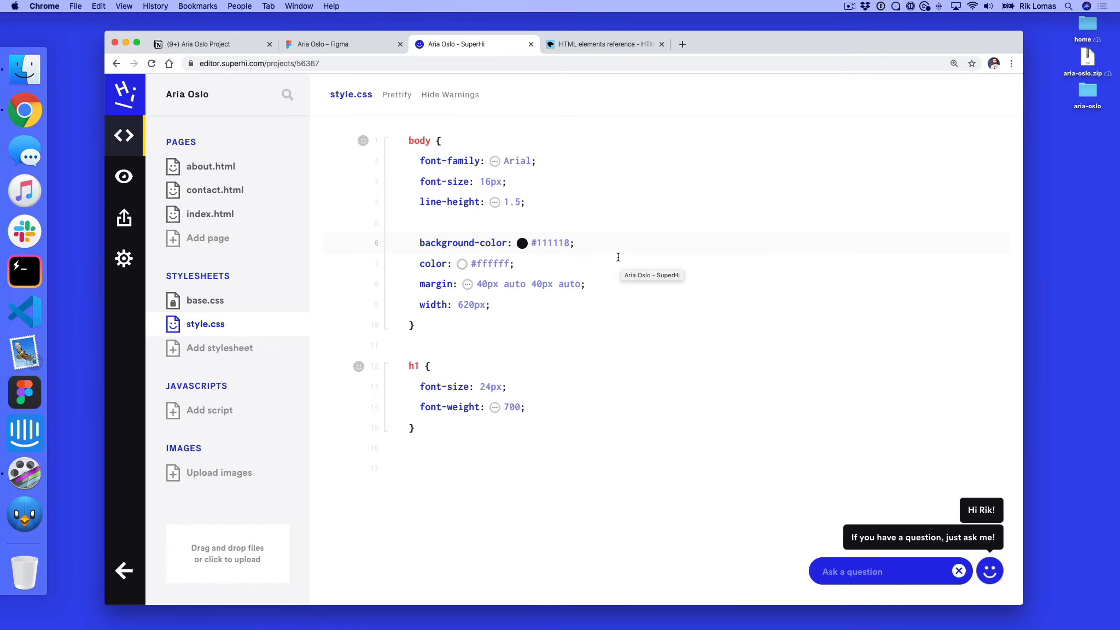
click(569, 243)
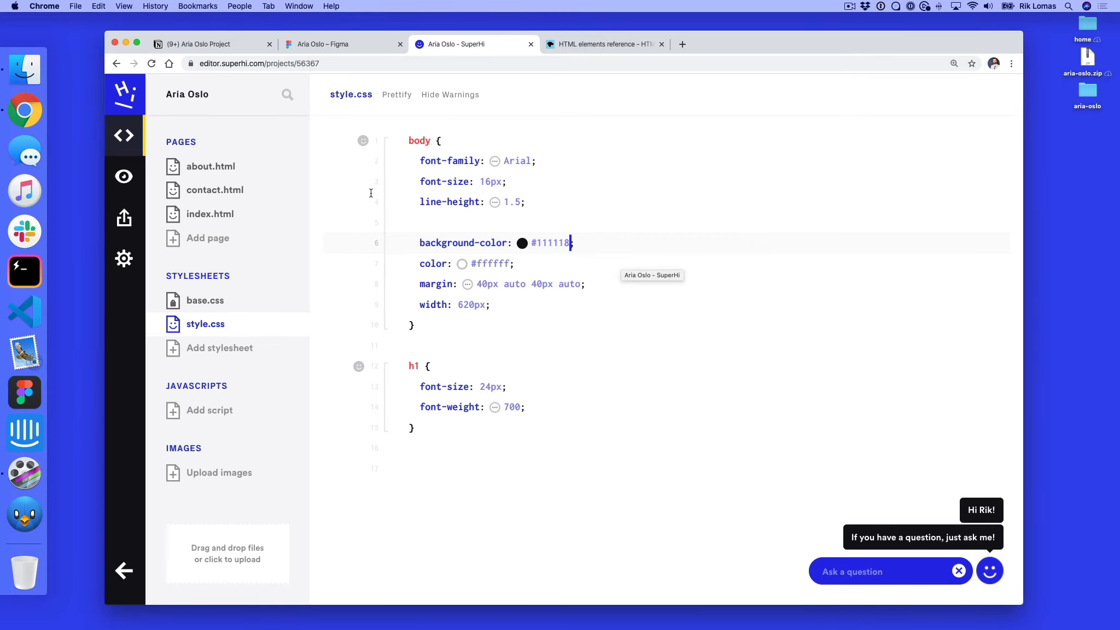
Step: Preview the dark background, then change the body font-size from 16px to 18px
click(123, 176)
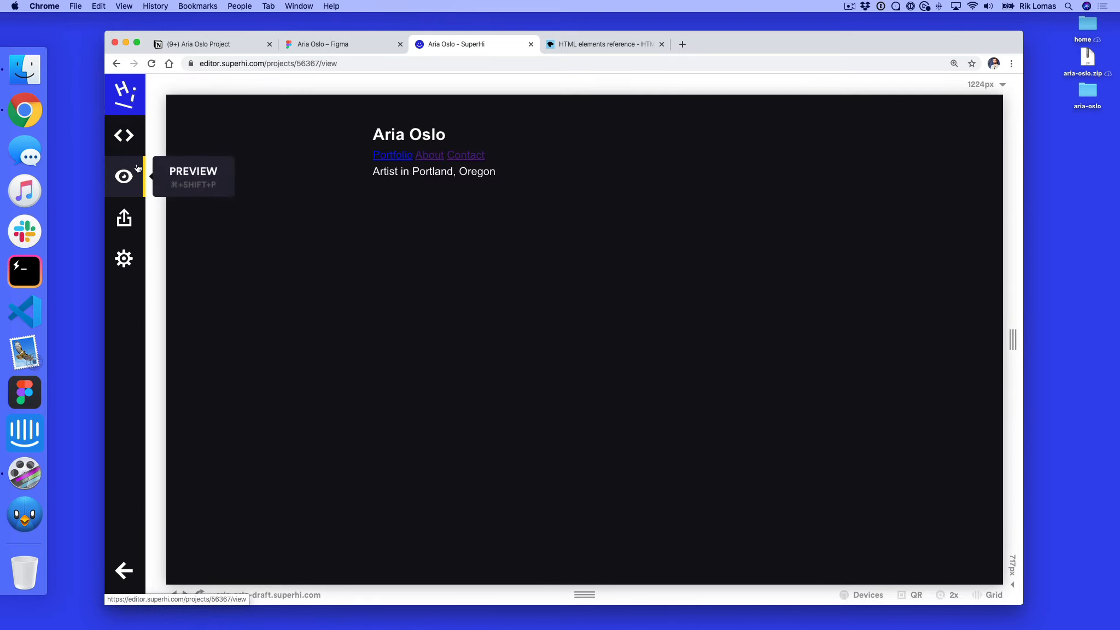
click(125, 136)
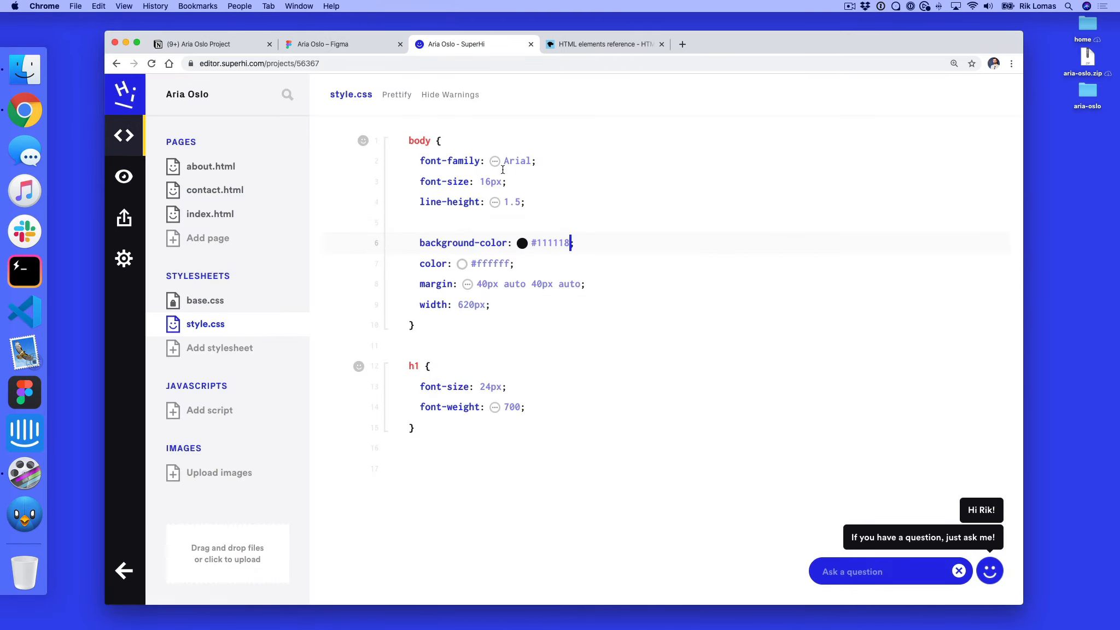
click(495, 160)
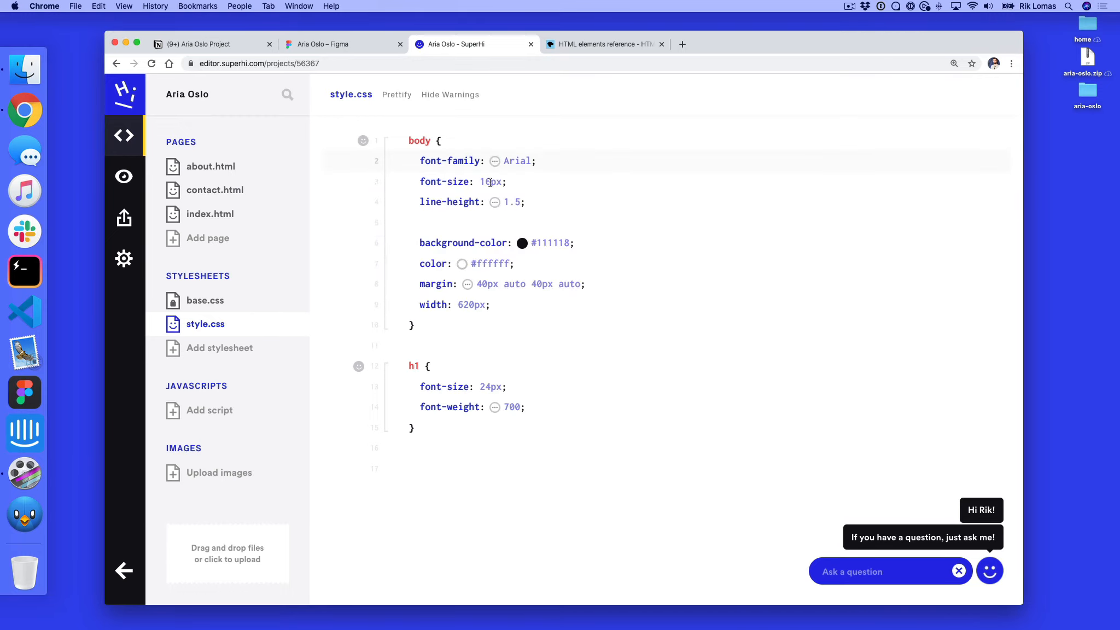
click(492, 182)
text(8)
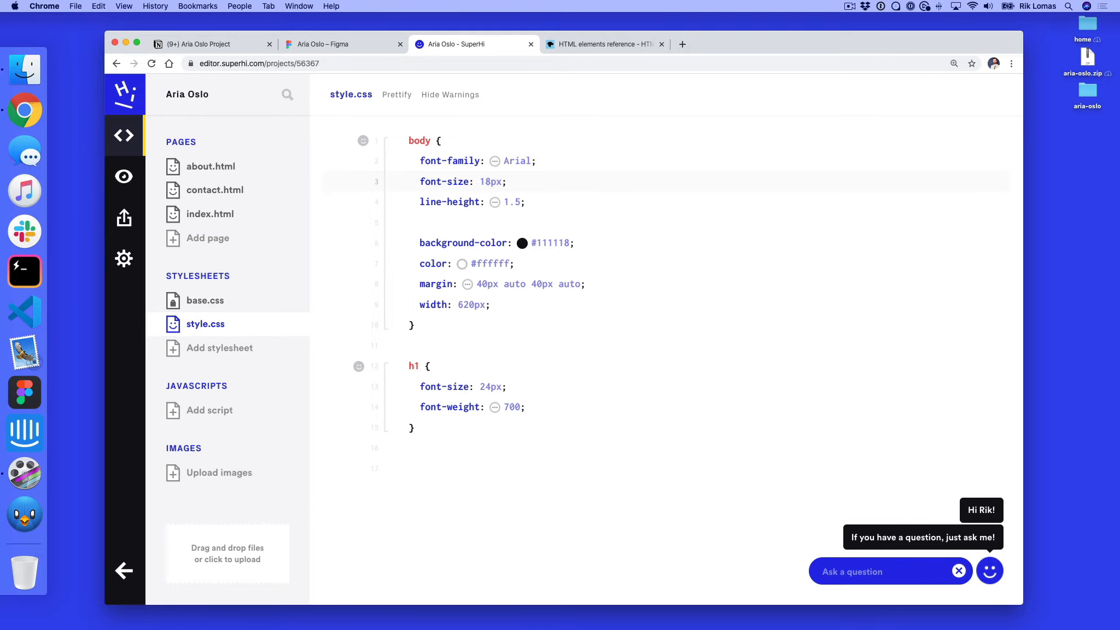
click(493, 182)
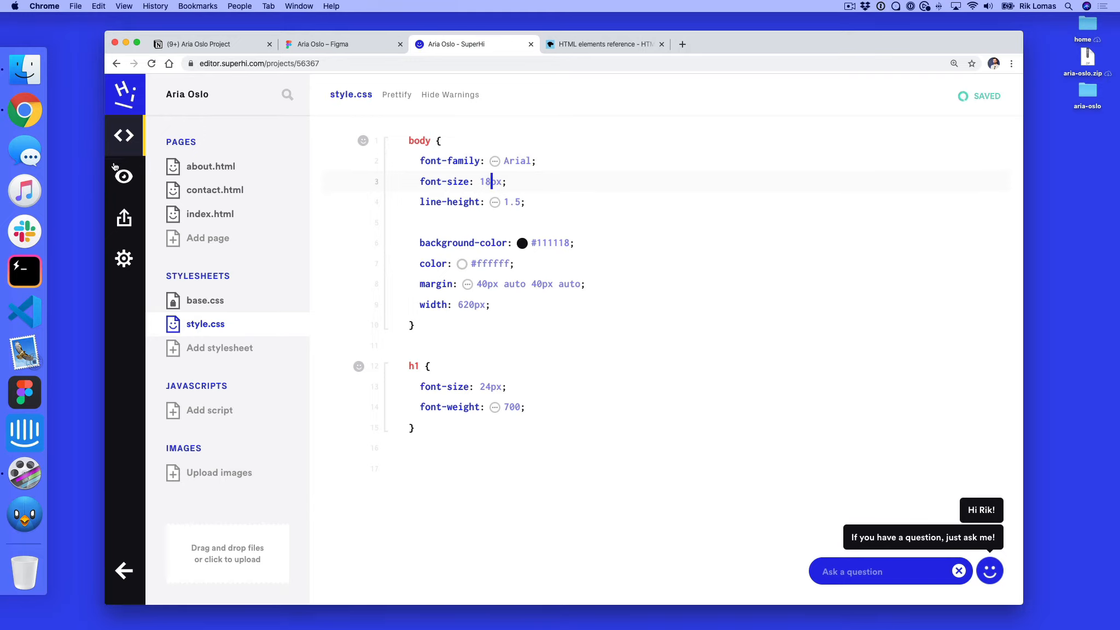
Step: Preview the larger body text and switch to Figma's text styles
click(123, 177)
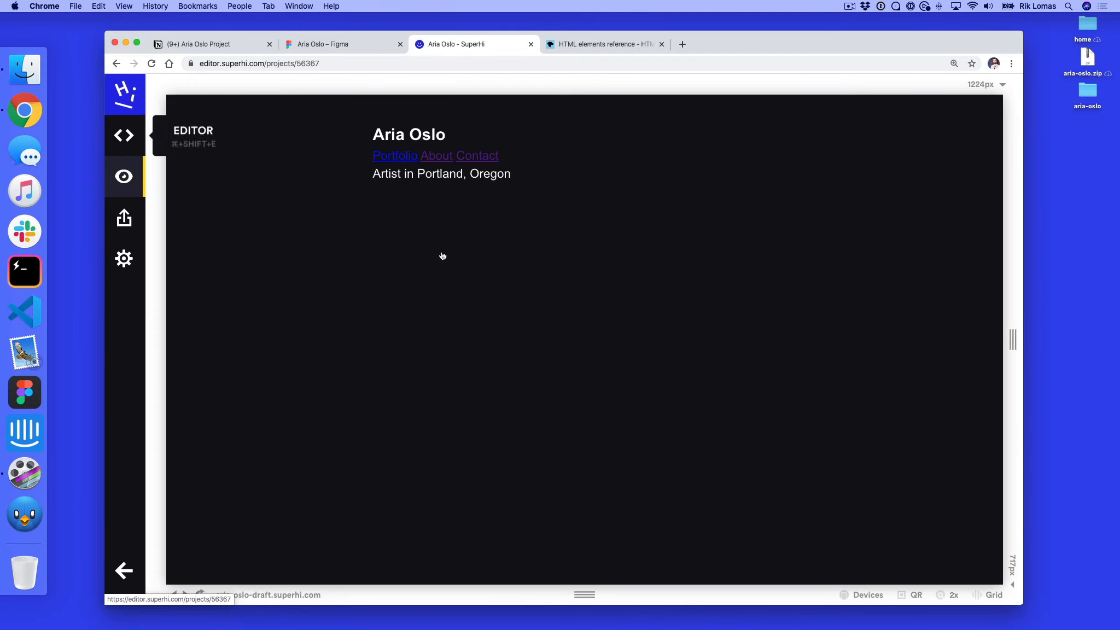
click(123, 136)
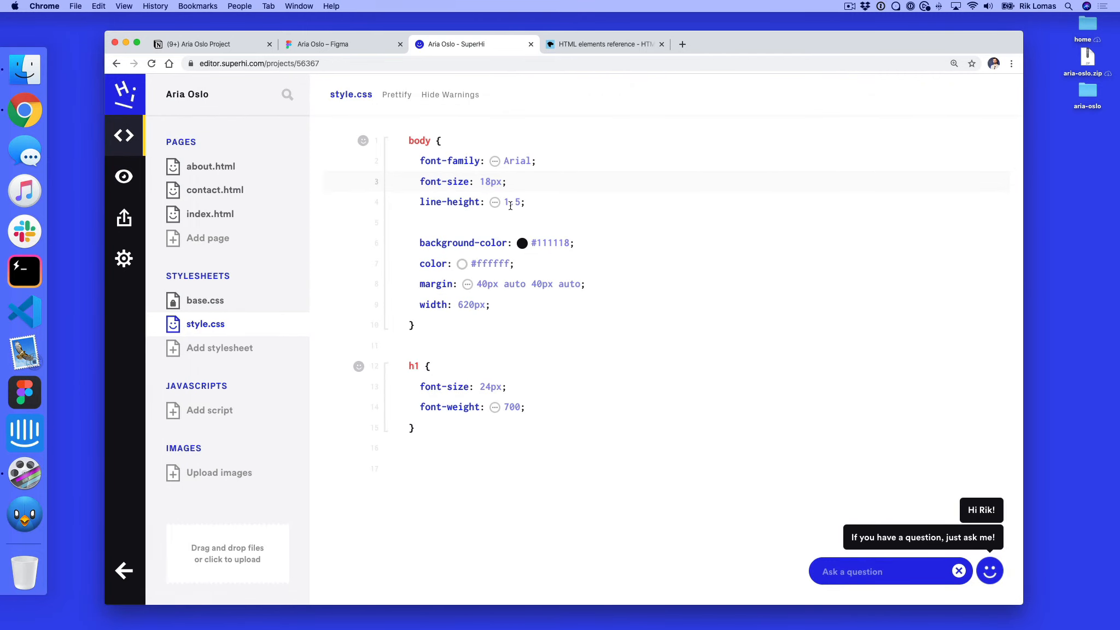
click(321, 45)
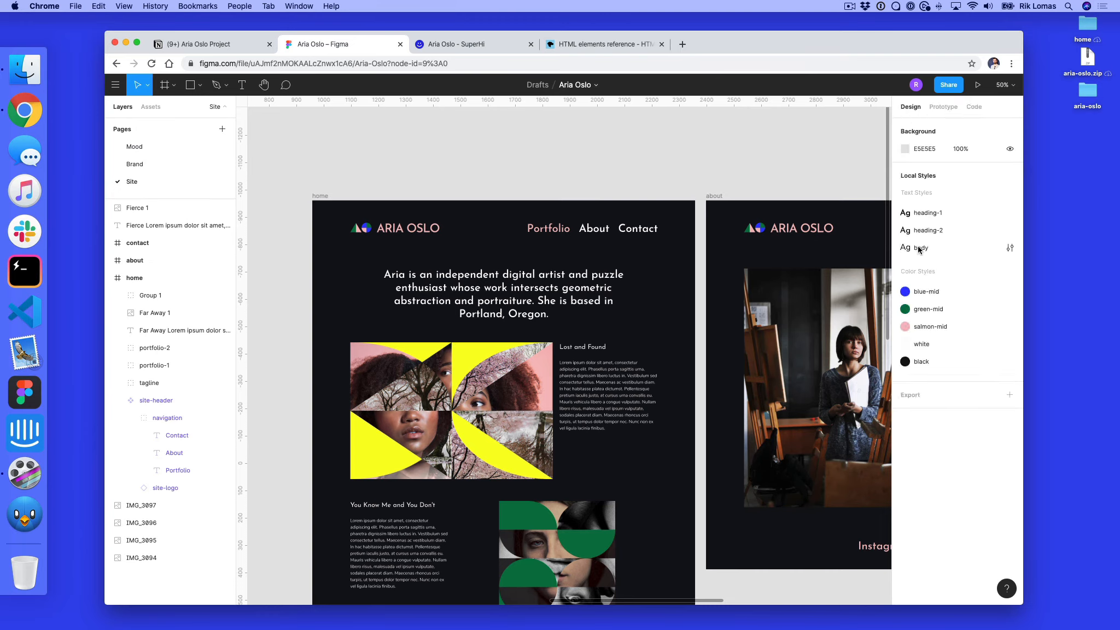
Step: Inspect Figma's body style (Nunito Sans 16, 150% line height) and return to style.css
click(1010, 247)
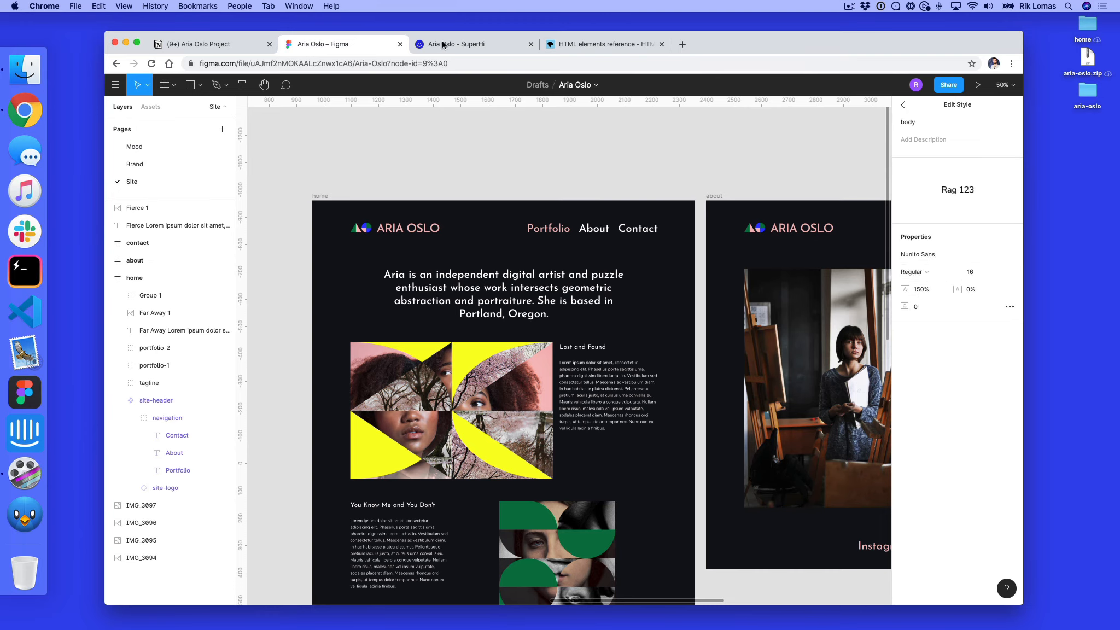
click(450, 45)
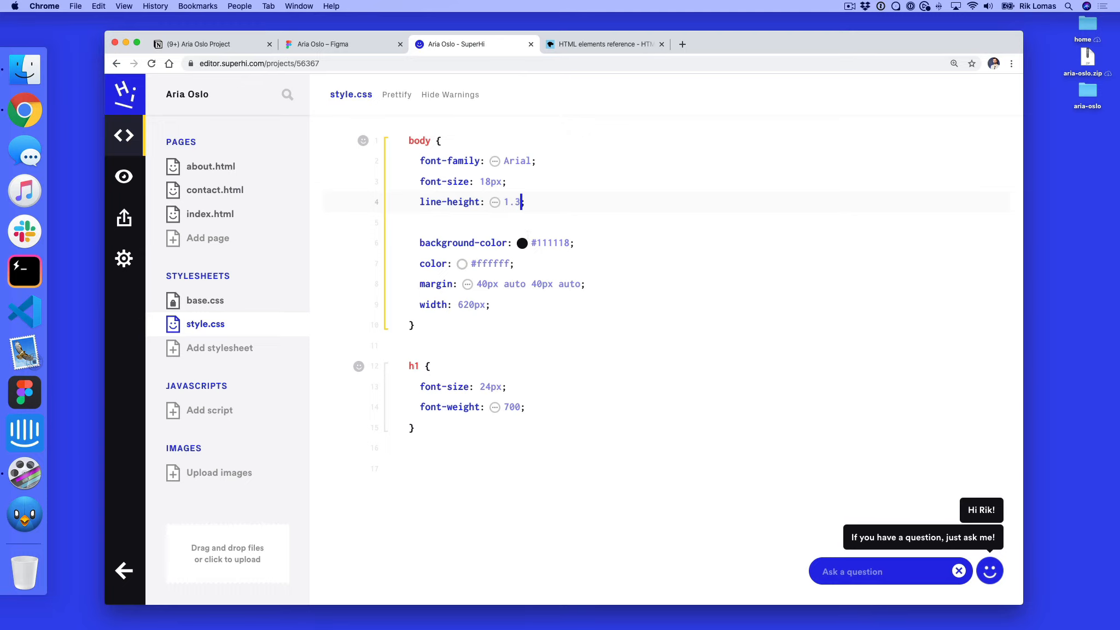
Step: Try a 1.3px body line-height and preview the result
click(123, 176)
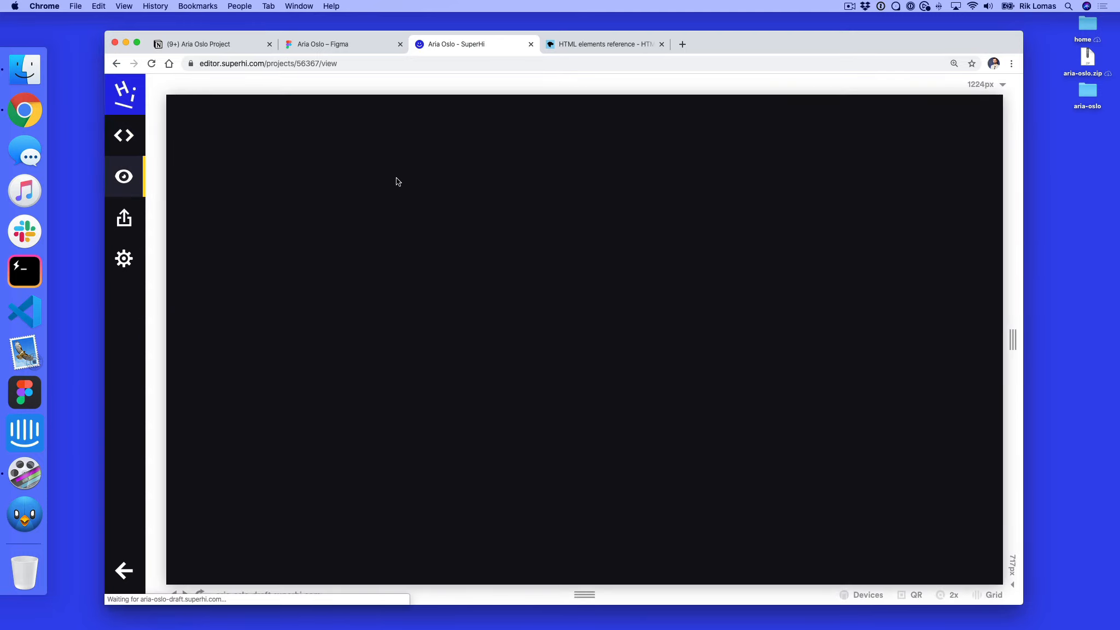
click(124, 135)
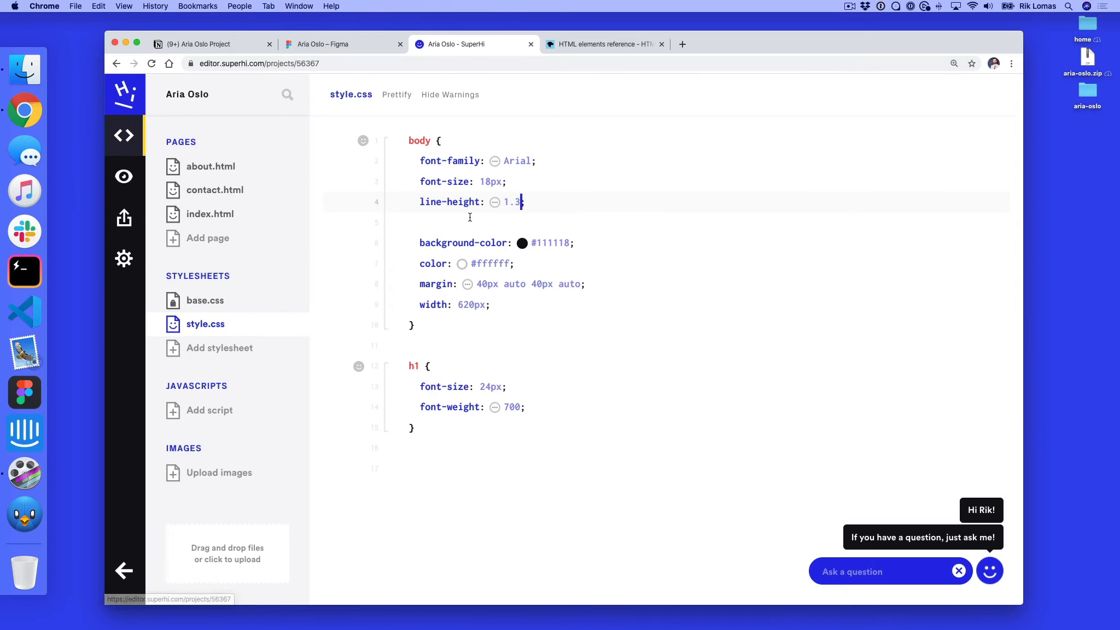
text(px)
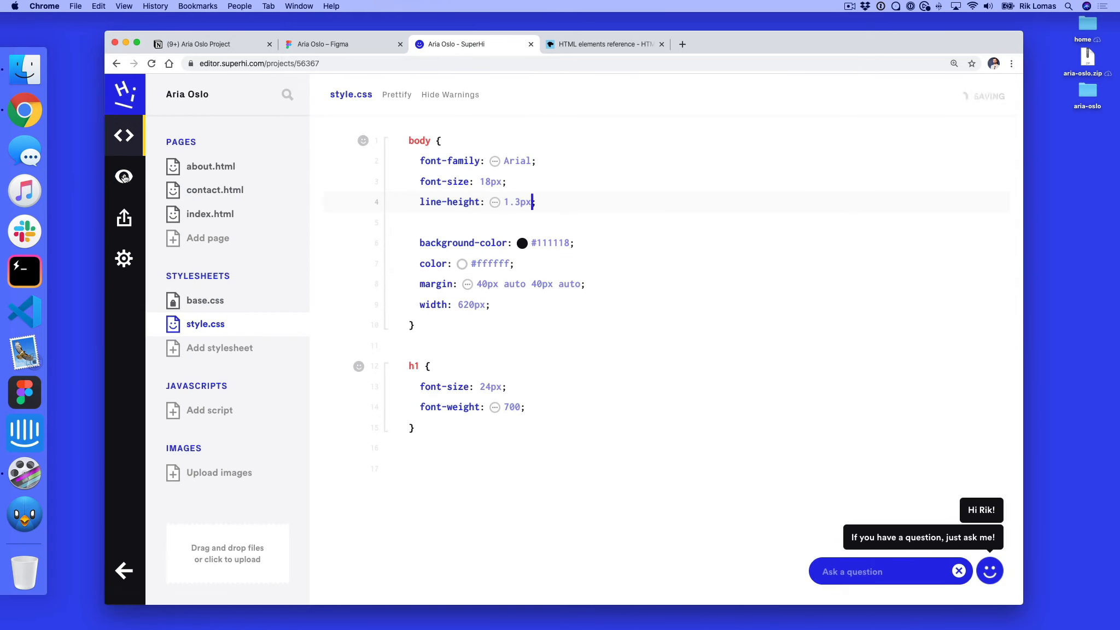
click(123, 176)
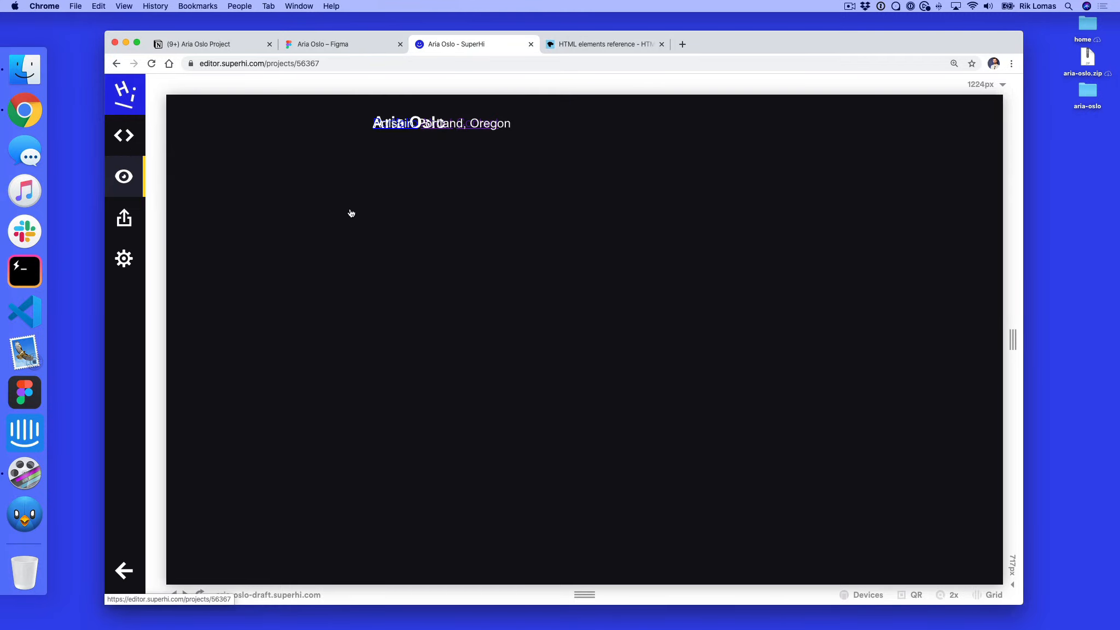
Step: Set body font-size 16px with line-height 1.5 and check the preview heading
click(124, 136)
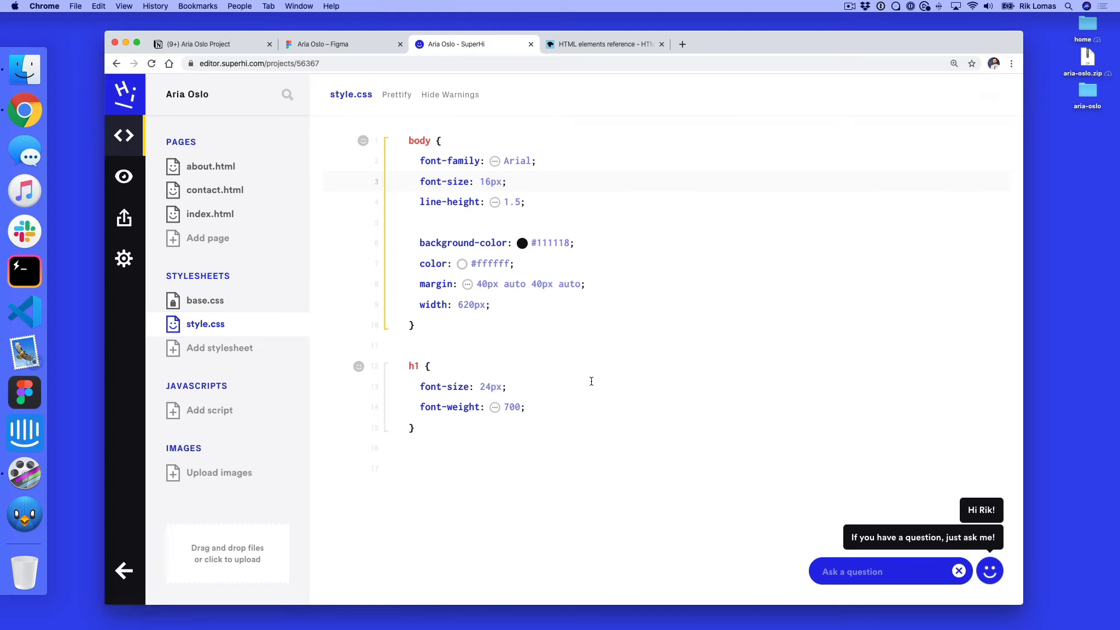
click(123, 176)
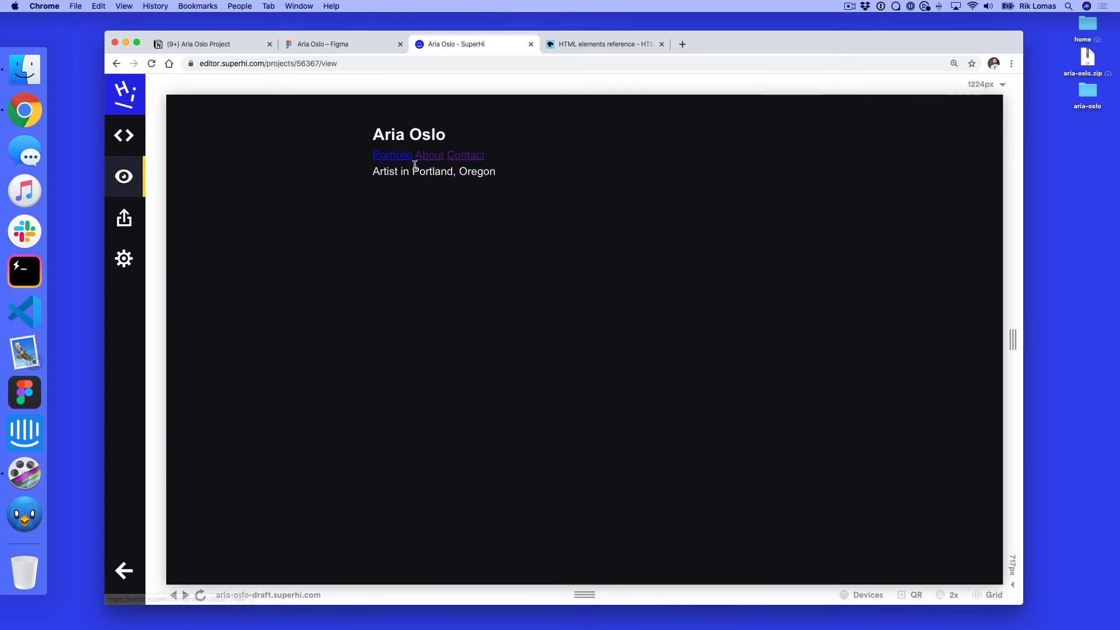
double_click(409, 134)
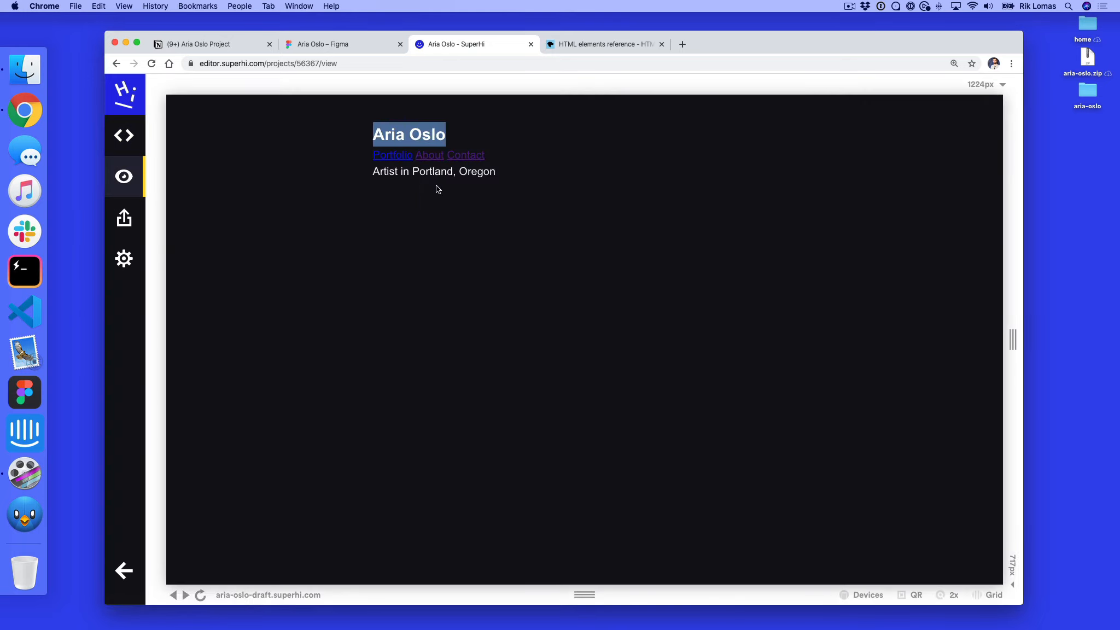
click(124, 136)
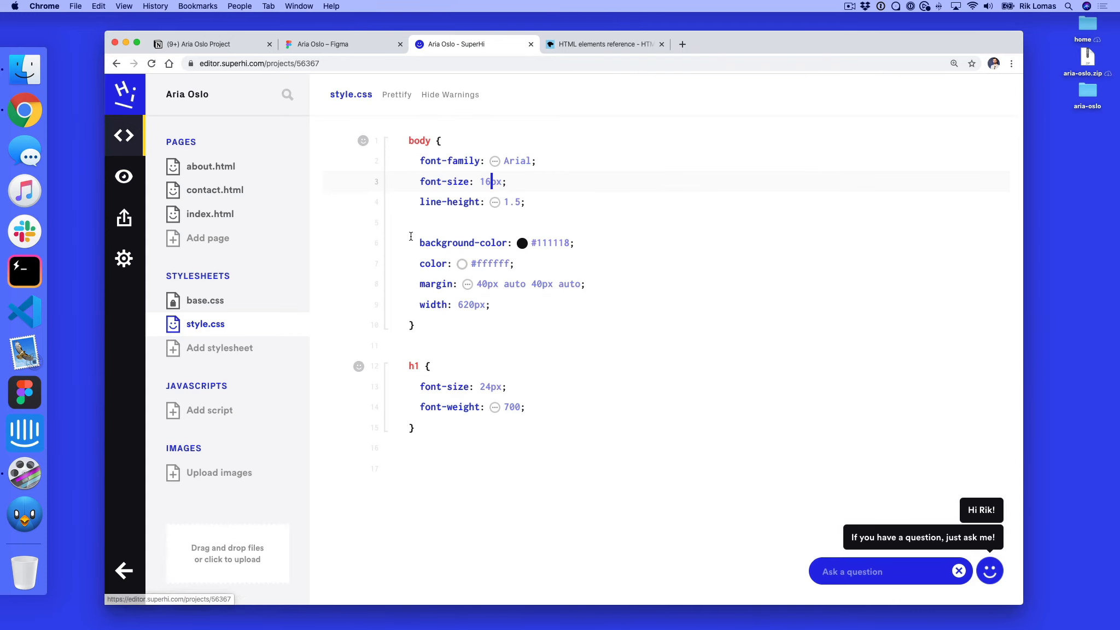
mouse_move(510, 337)
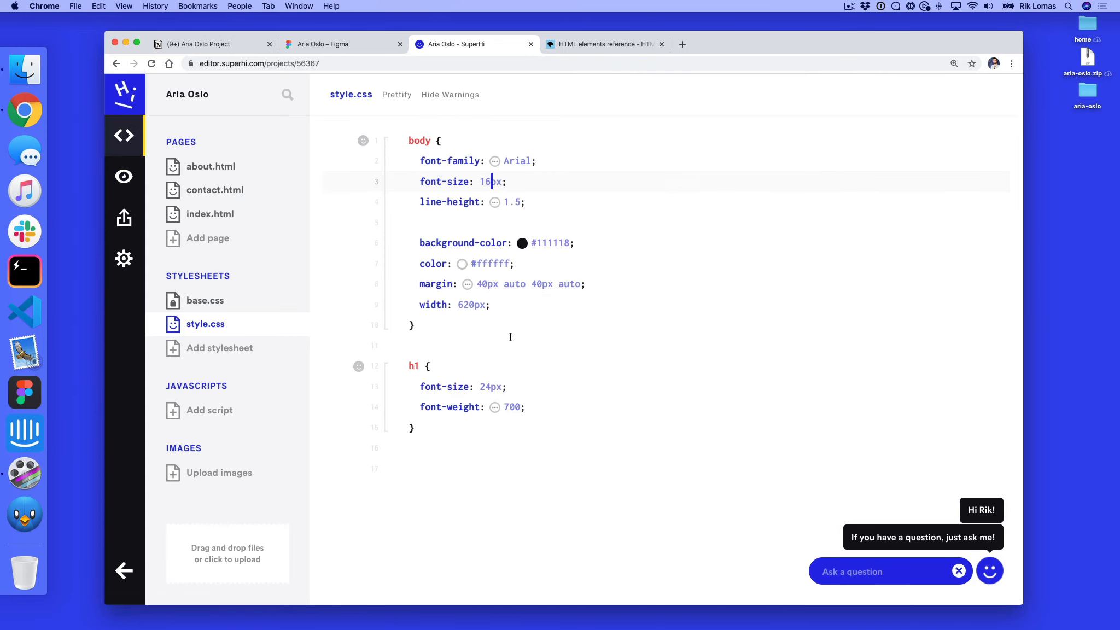
mouse_move(512, 337)
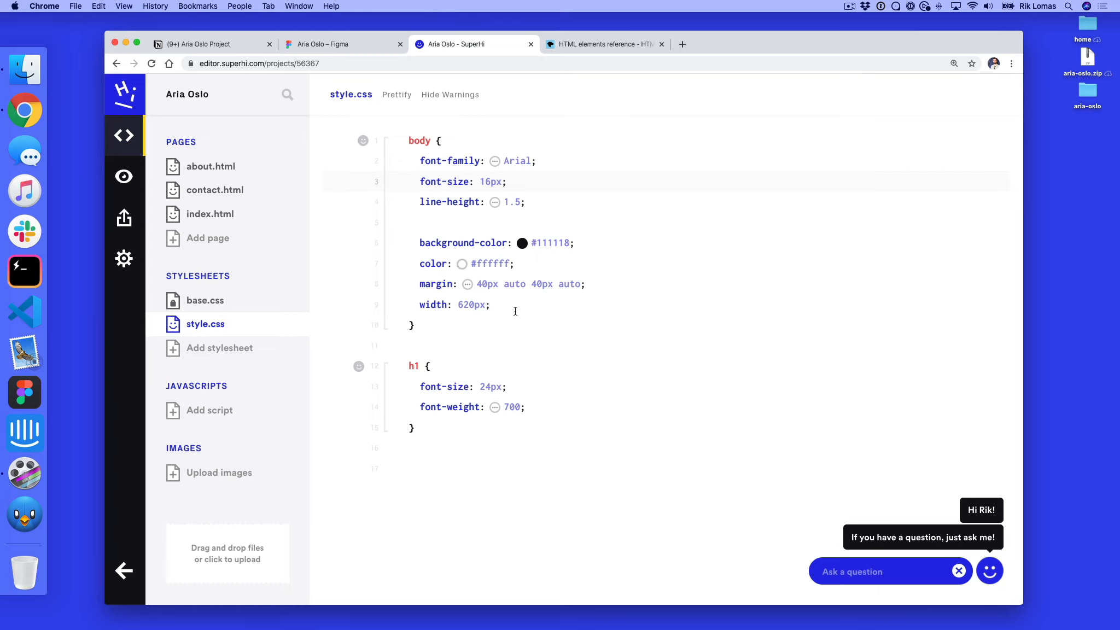
mouse_move(625, 343)
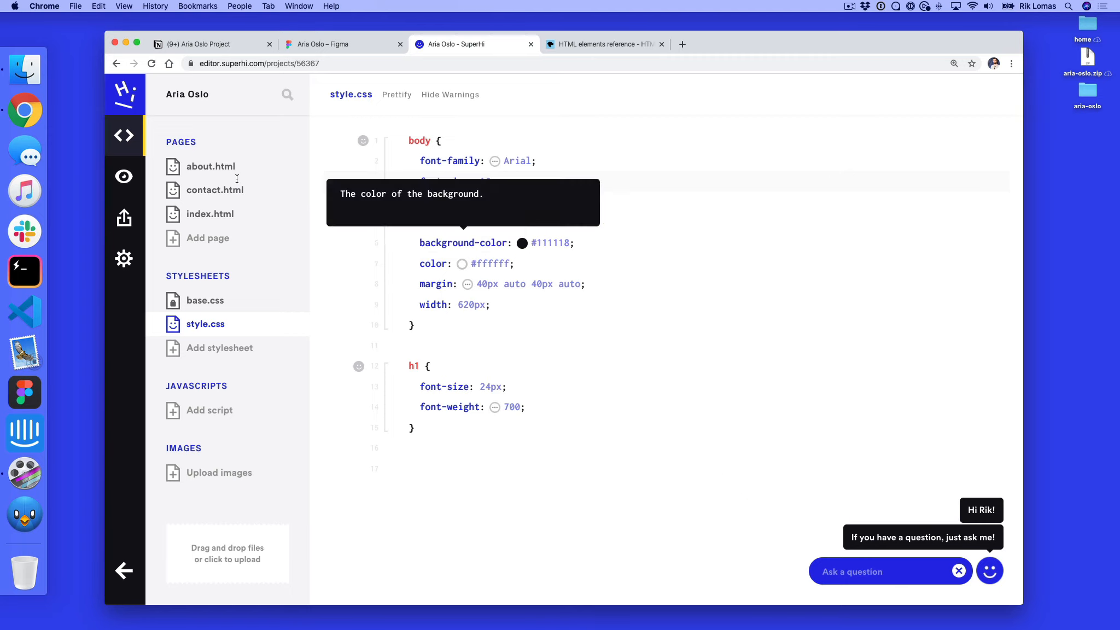
click(123, 176)
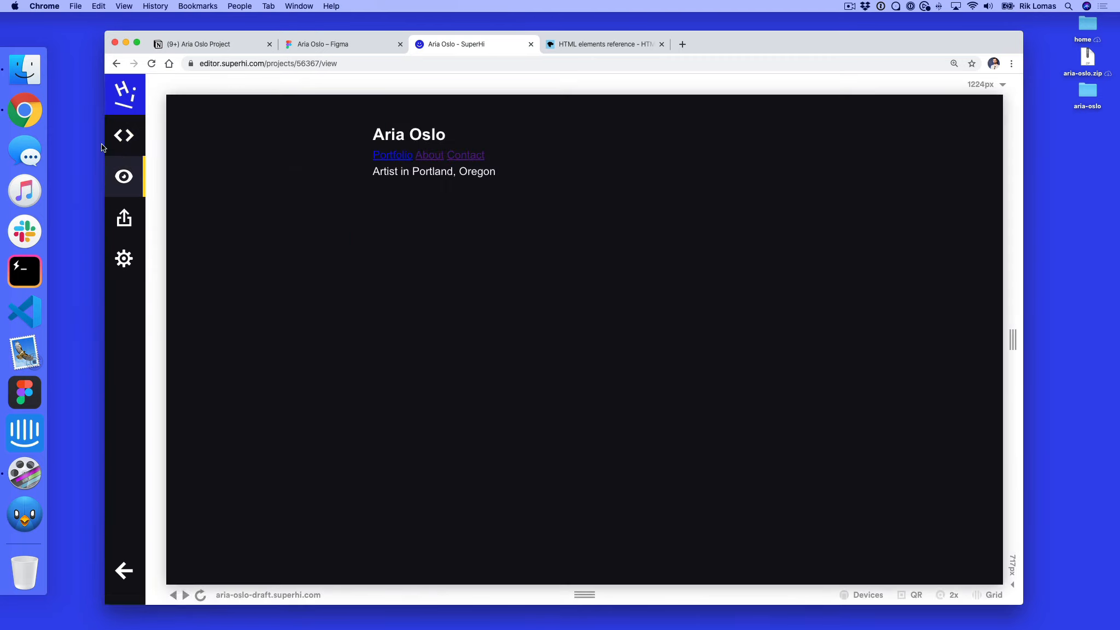
click(123, 135)
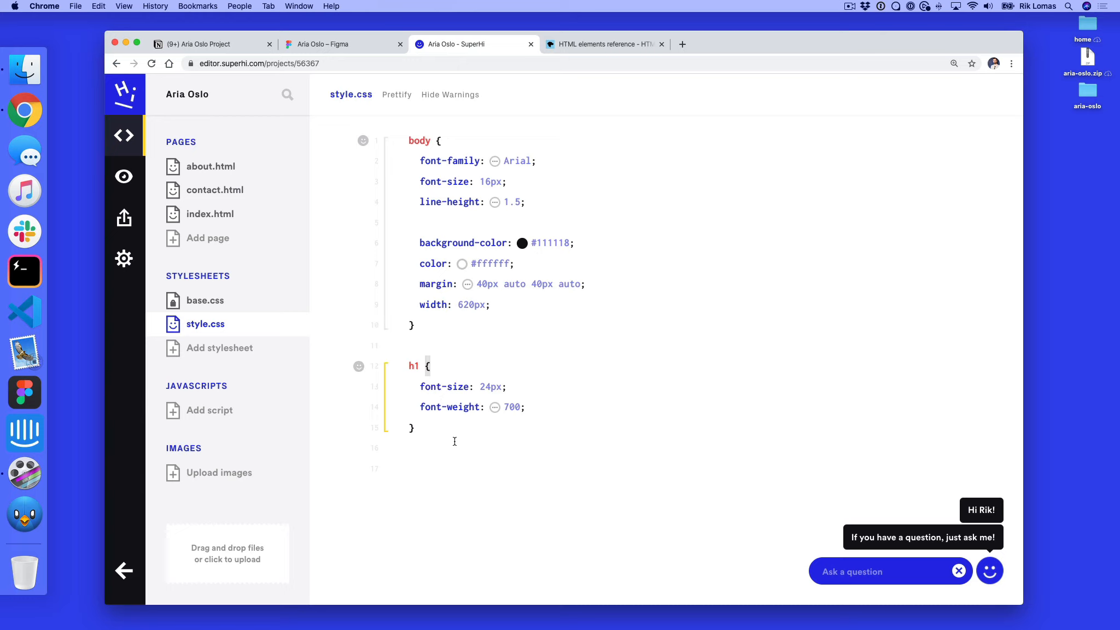
mouse_move(427, 387)
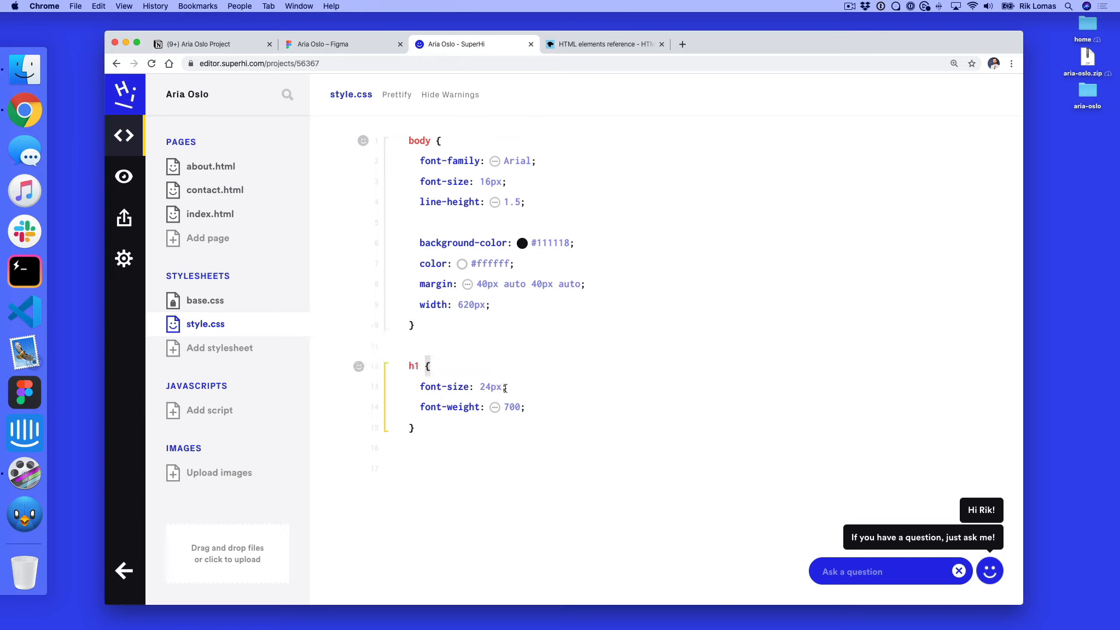
mouse_move(584, 387)
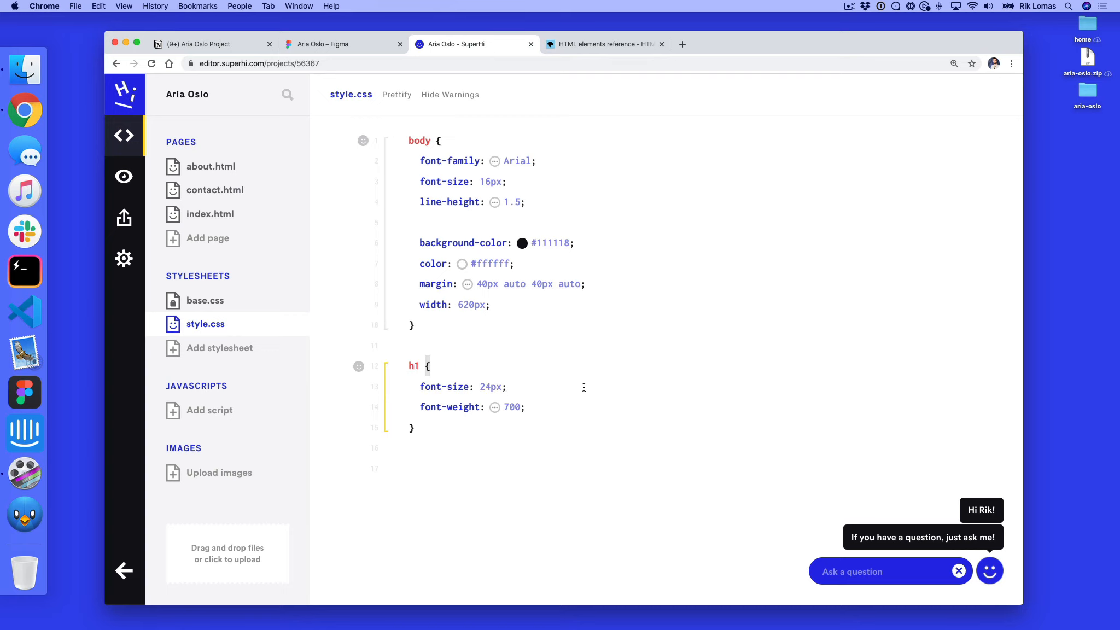
click(210, 214)
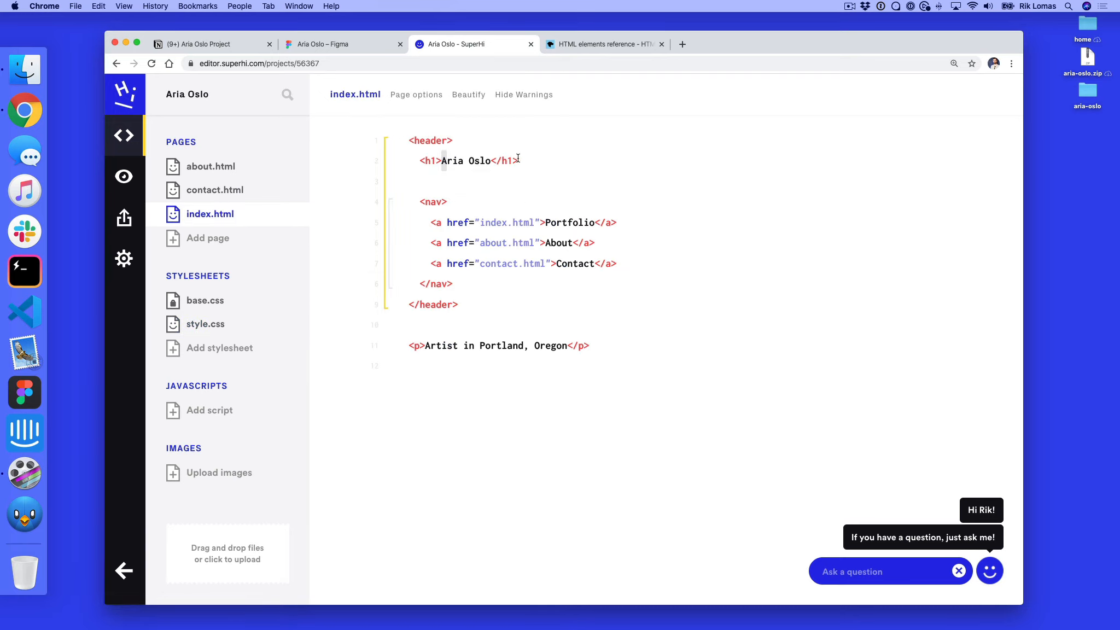
mouse_move(208, 330)
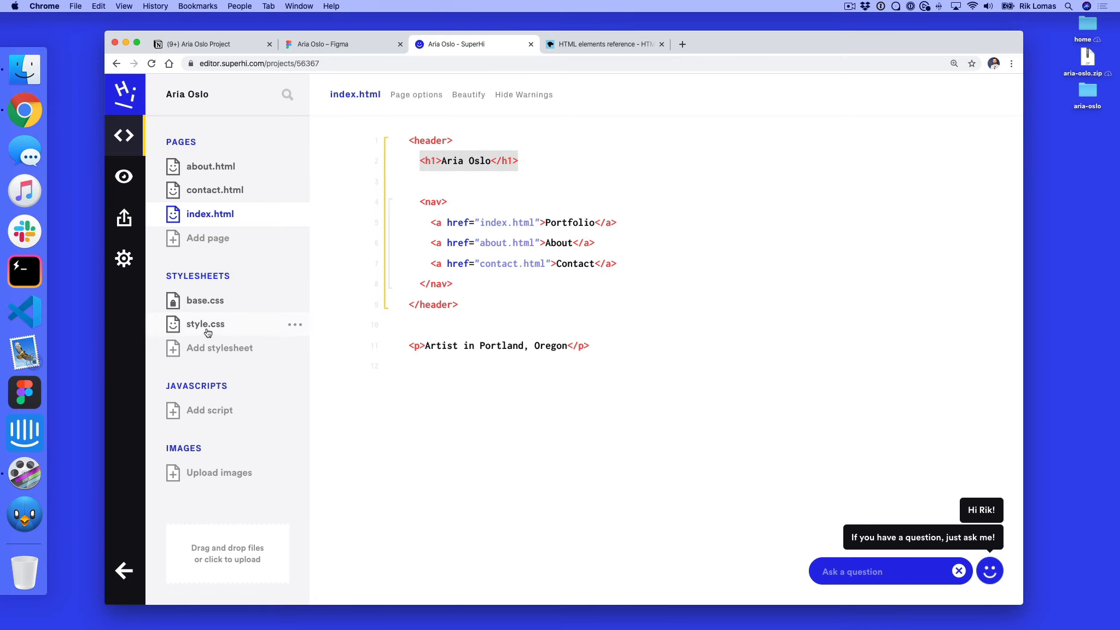
click(206, 324)
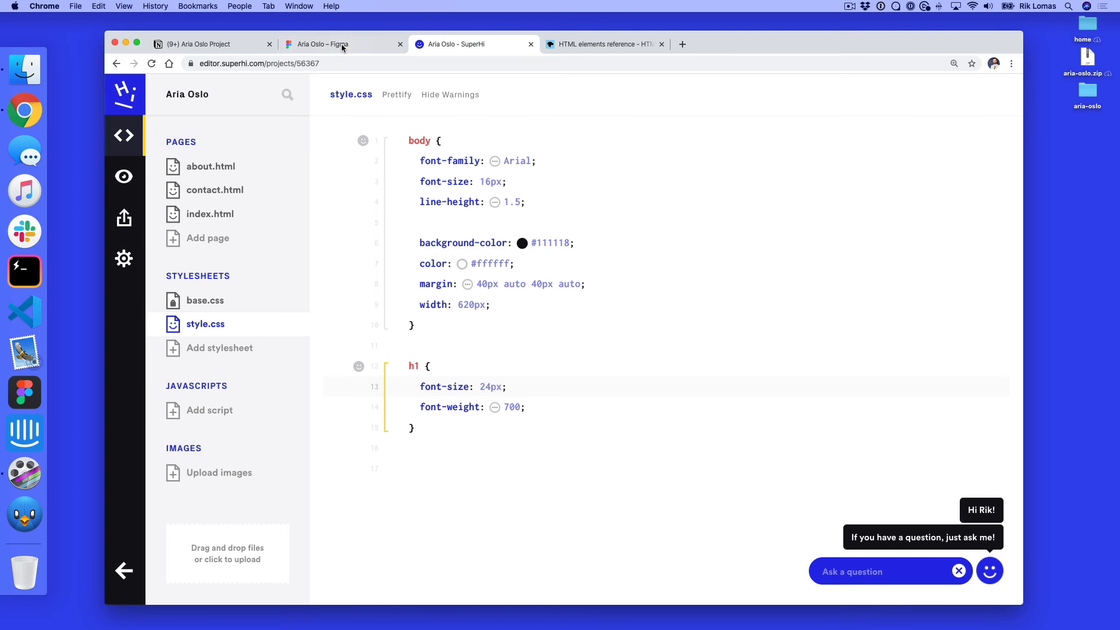
click(323, 45)
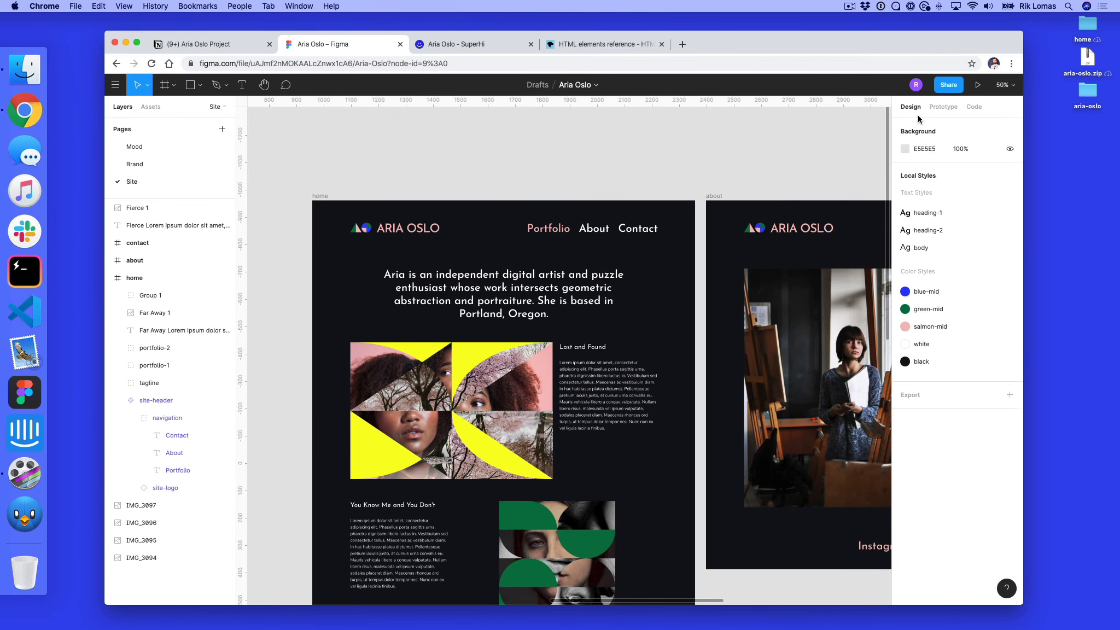
right_click(928, 212)
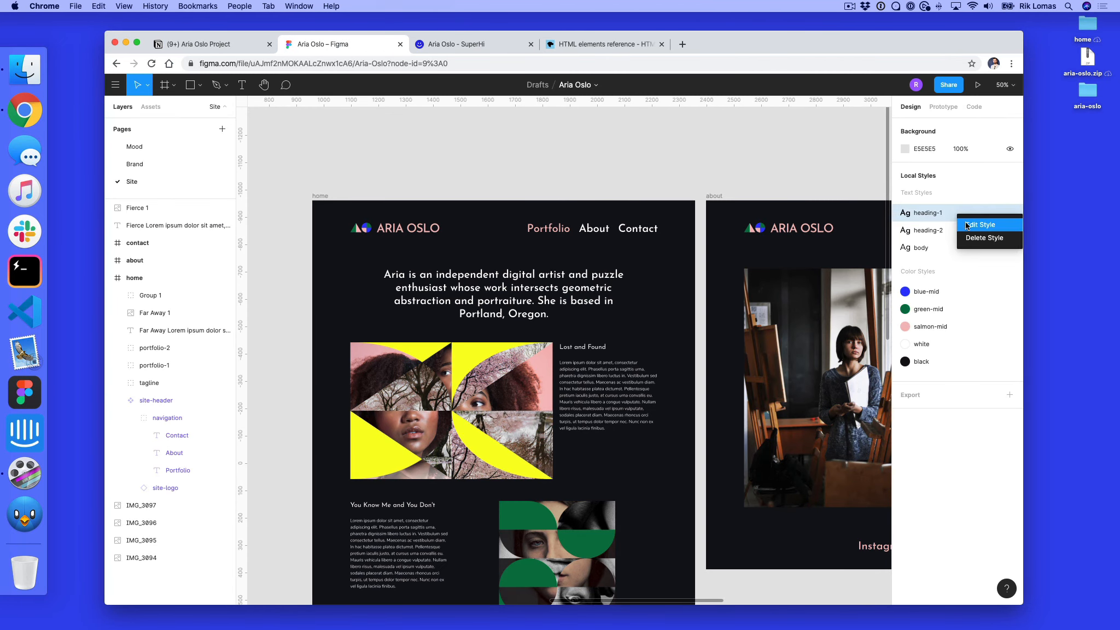
click(980, 225)
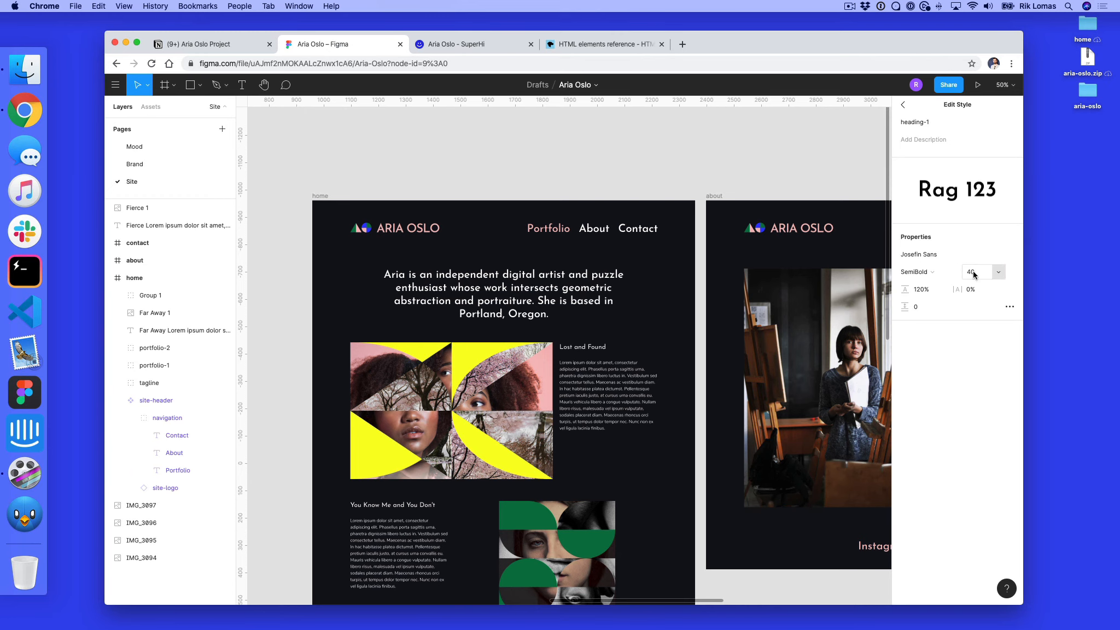
click(456, 45)
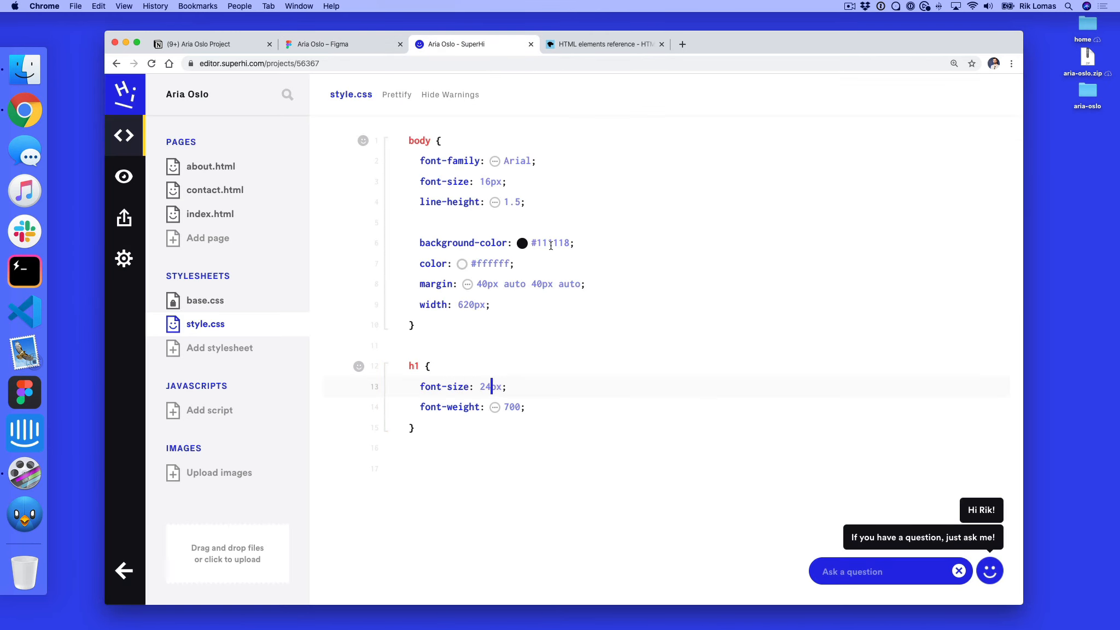
Step: Set the h1 font-size to 40px and preview the larger Aria Oslo heading
text(40)
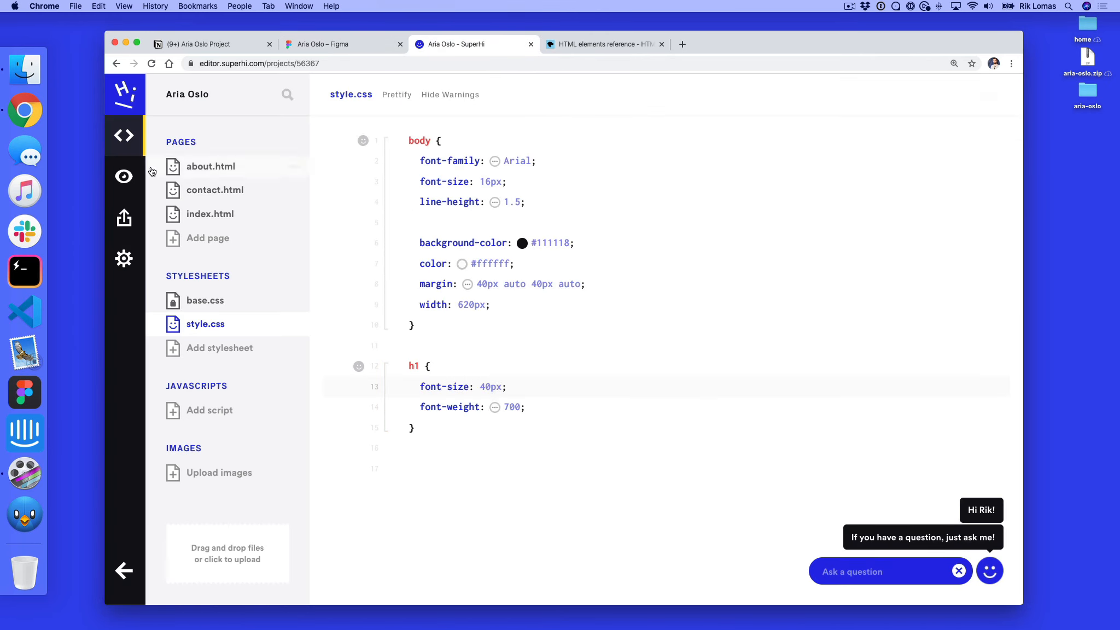
click(123, 176)
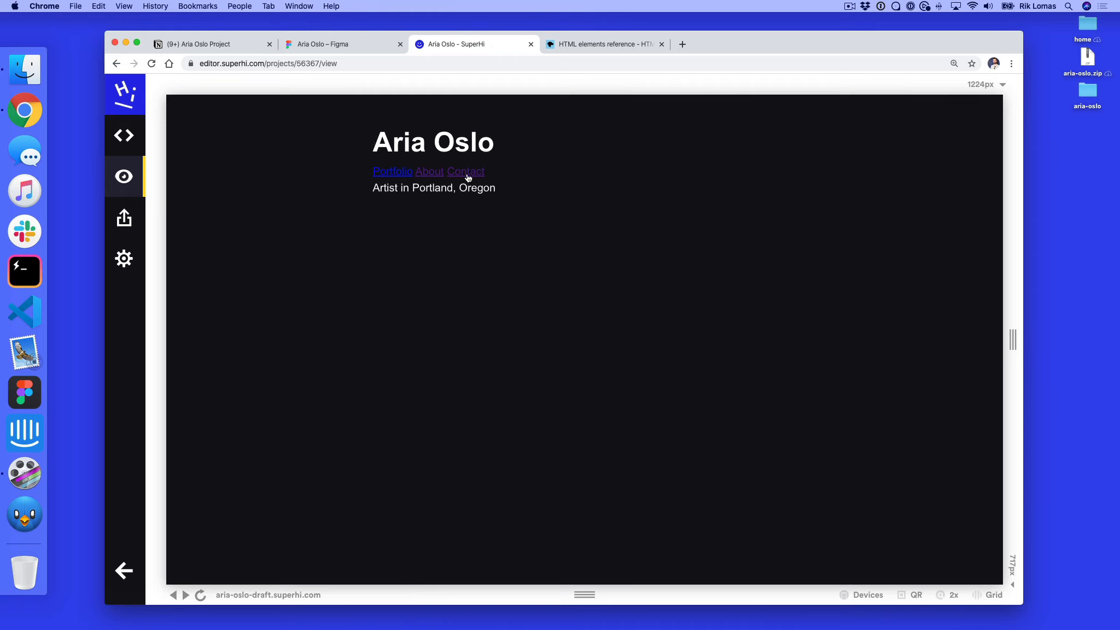
mouse_move(431, 209)
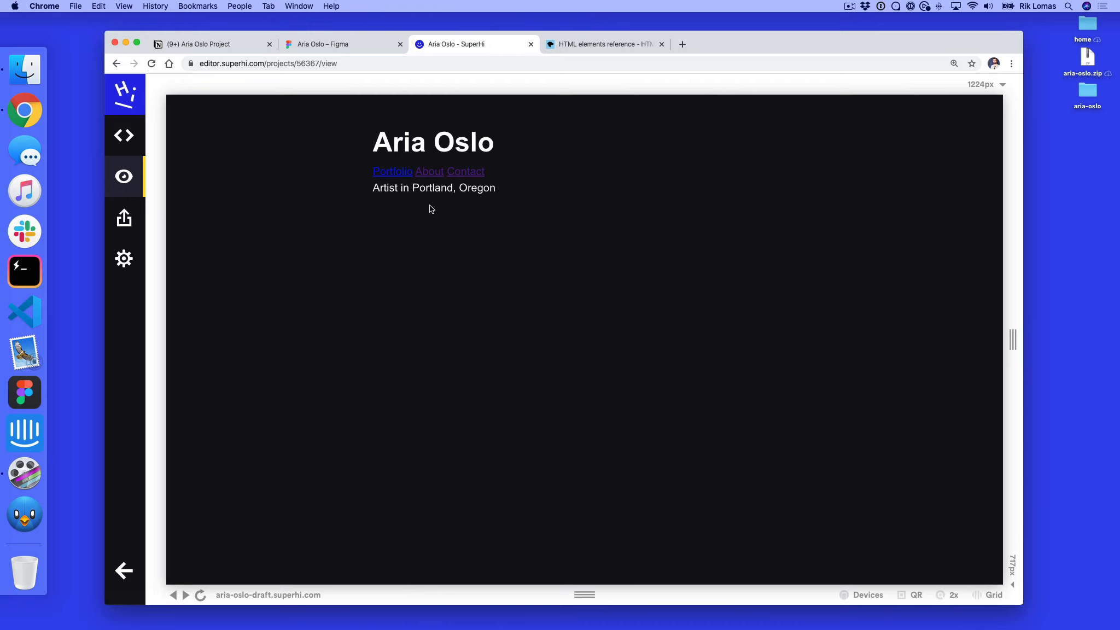
mouse_move(432, 207)
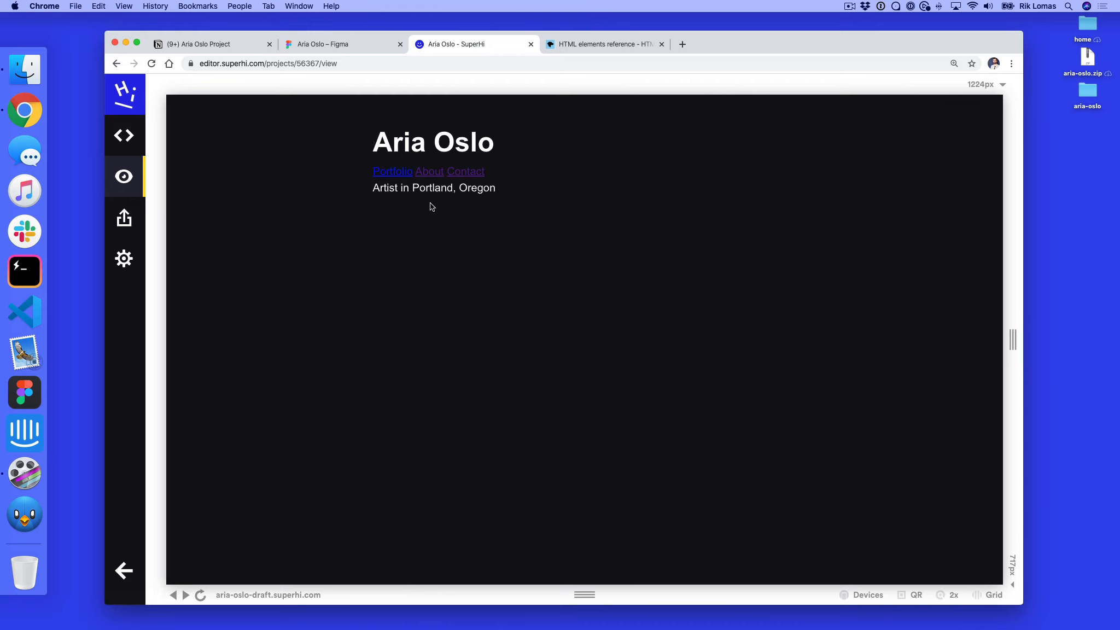